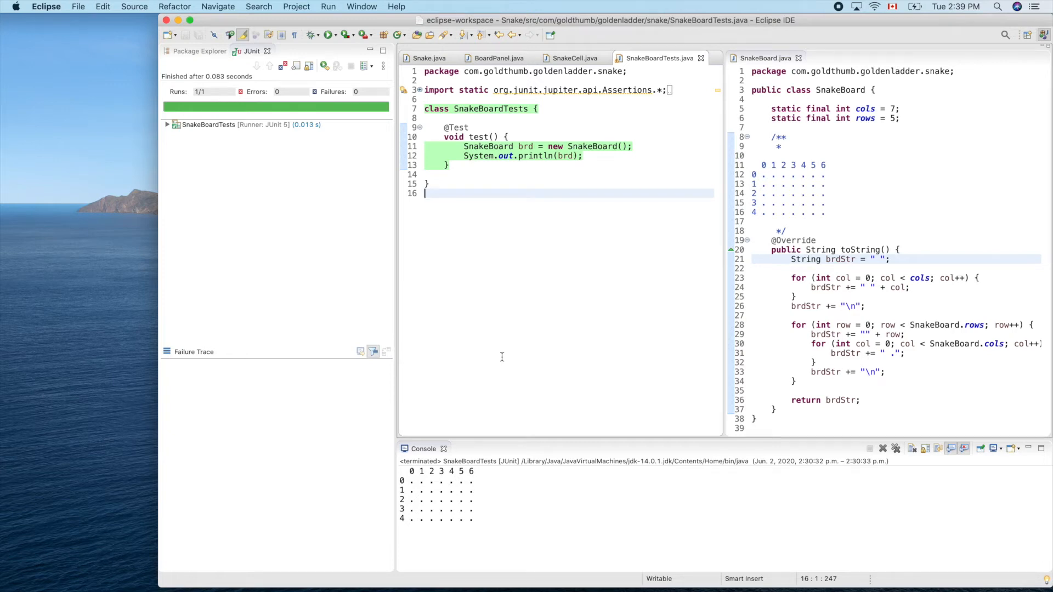
mouse_move(790, 179)
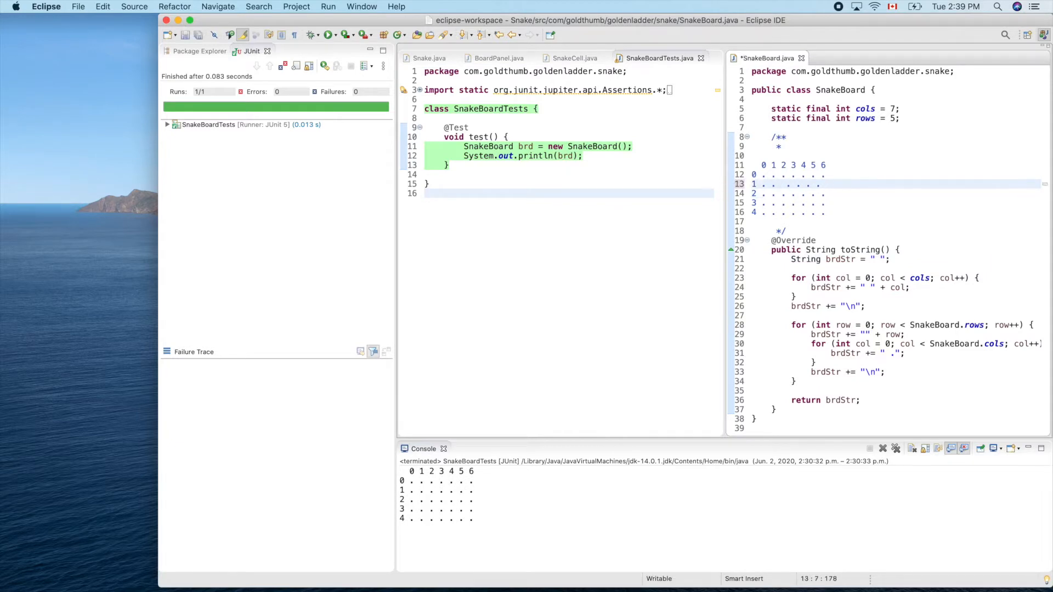
Mark the snake cells with 'o' in rows 1 and 2 of the board diagram comment
type("0")
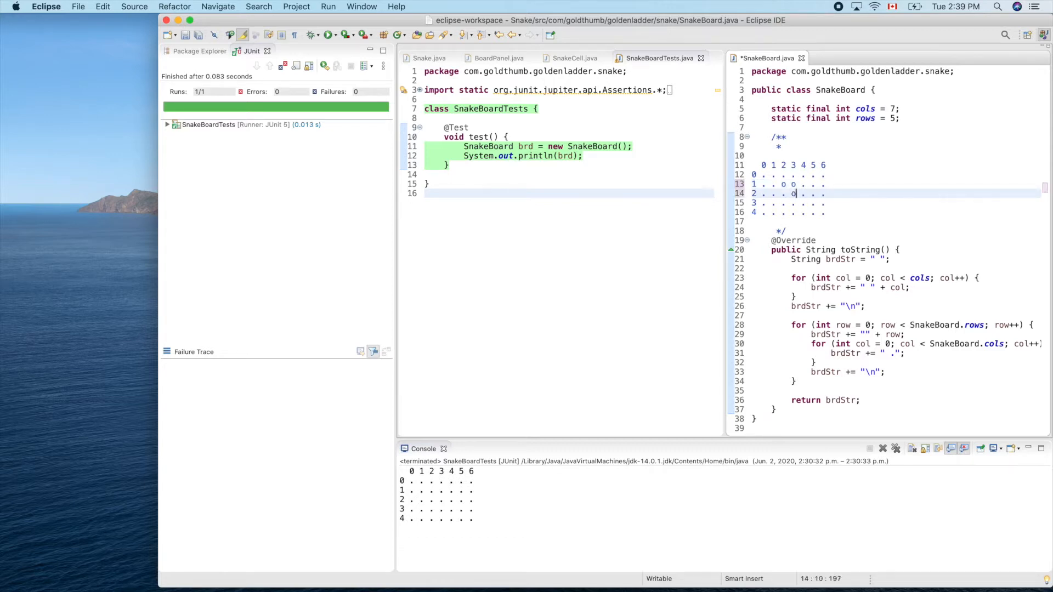
type("o o o")
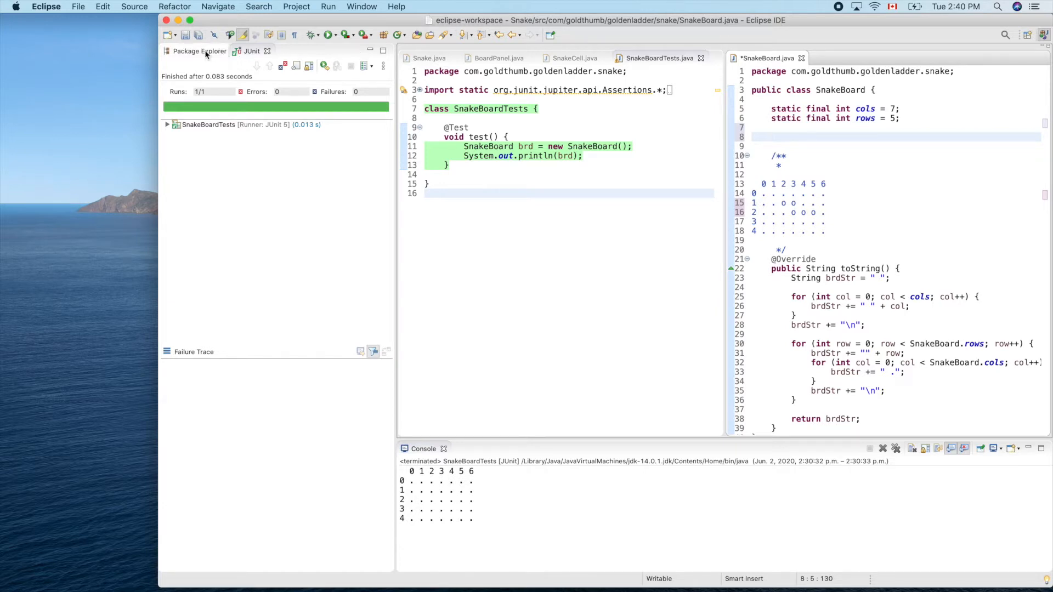
Begin the field 'SnakeCell[] snake = new' in SnakeBoard and save the file
left_click(200, 51)
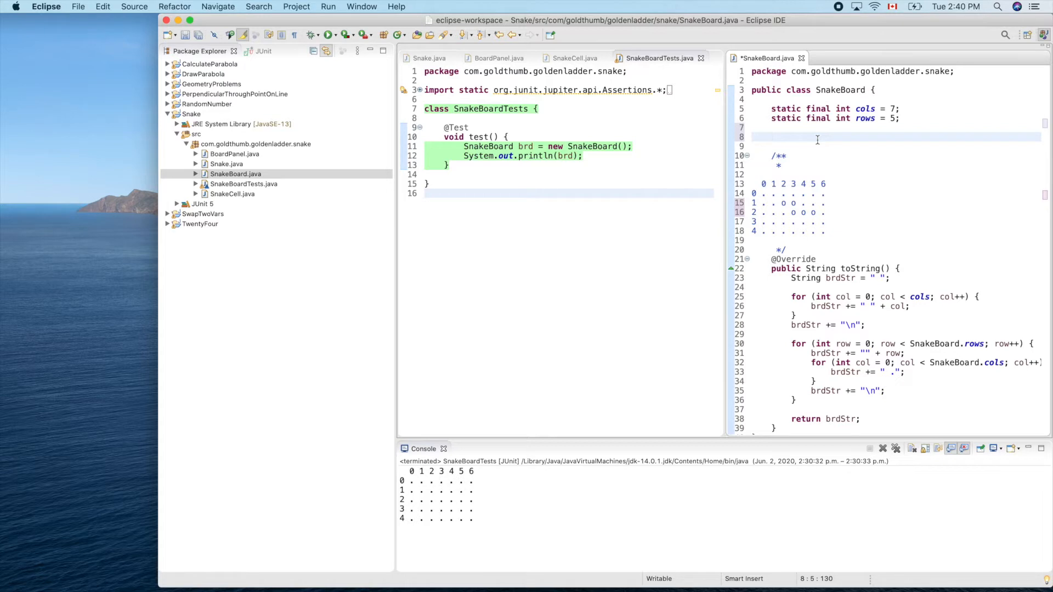
type("St")
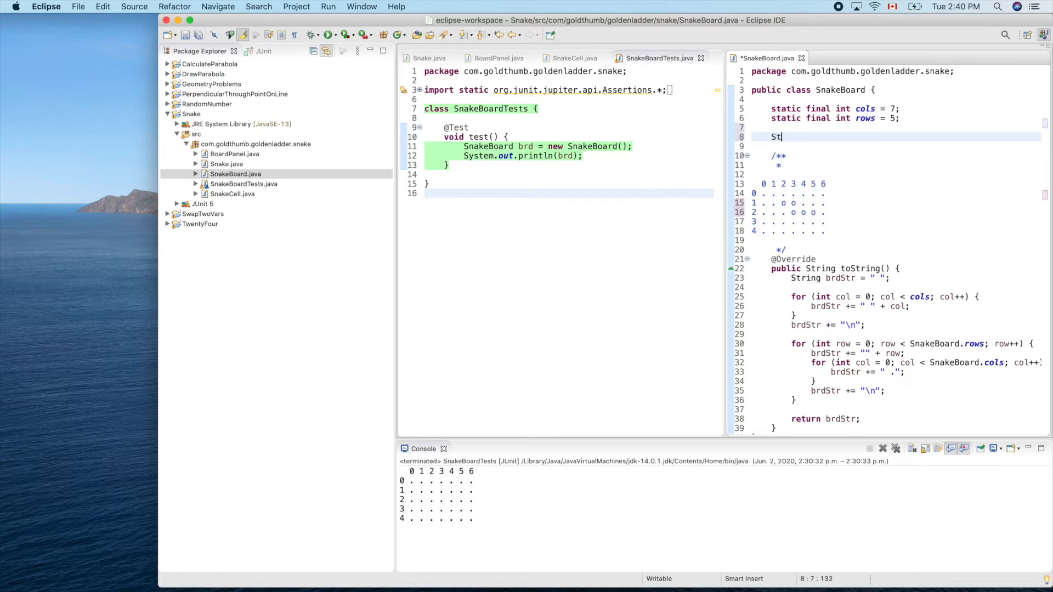
type("nak")
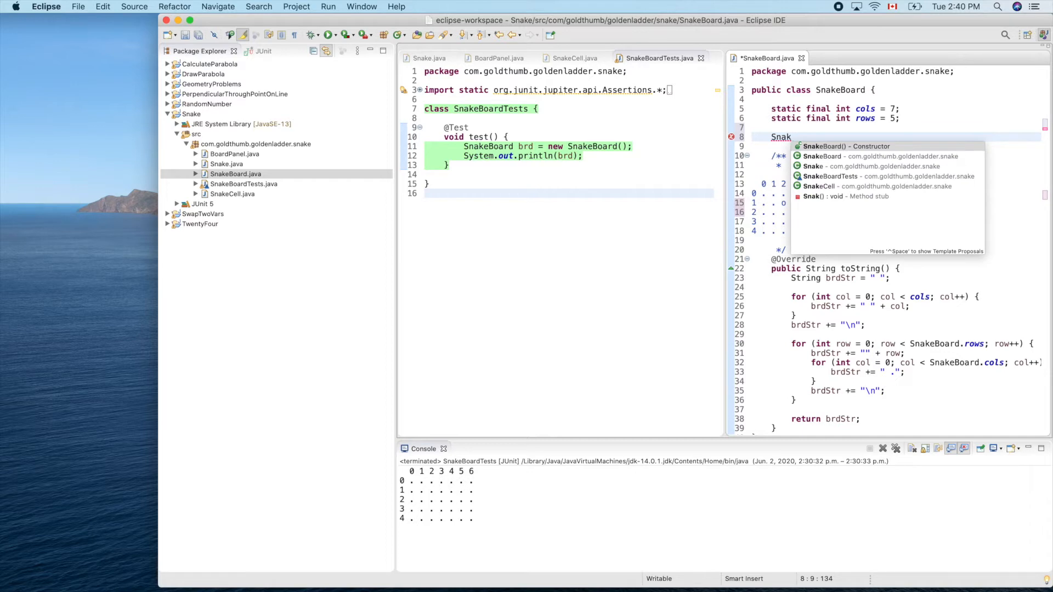
type("eCell")
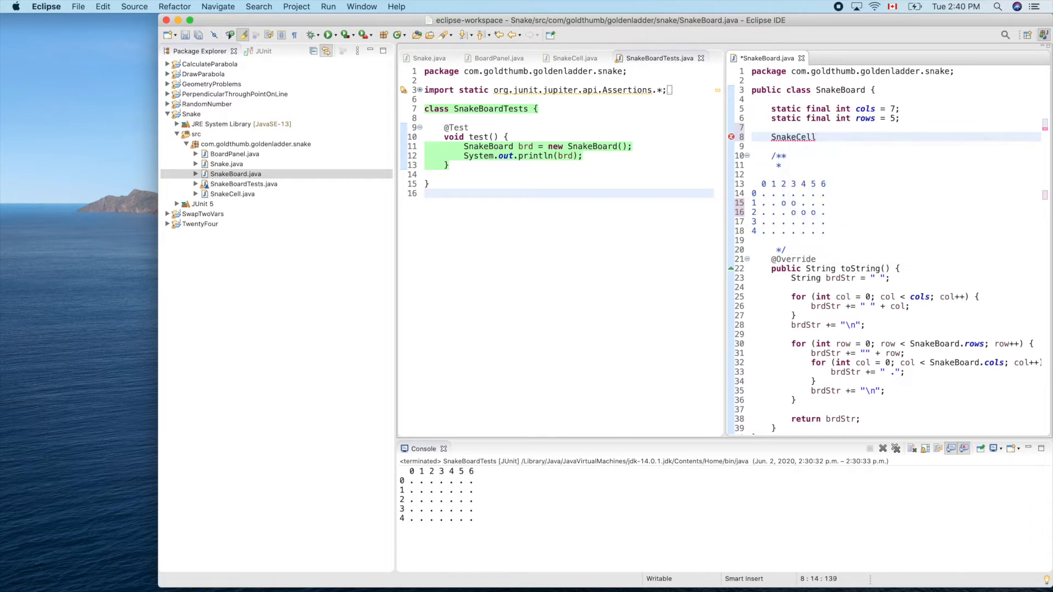
type("[]")
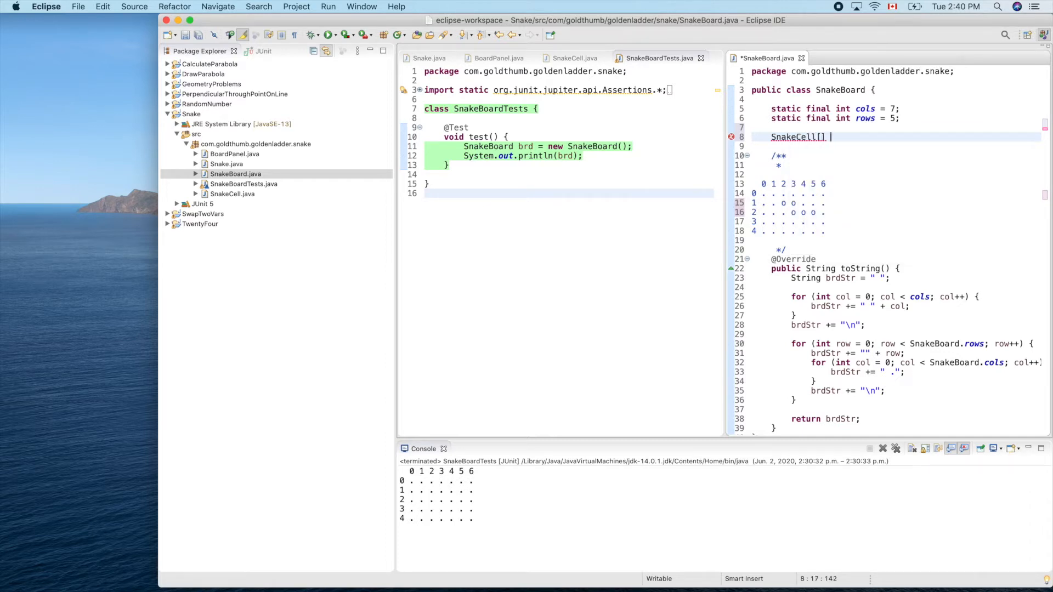
type("sn")
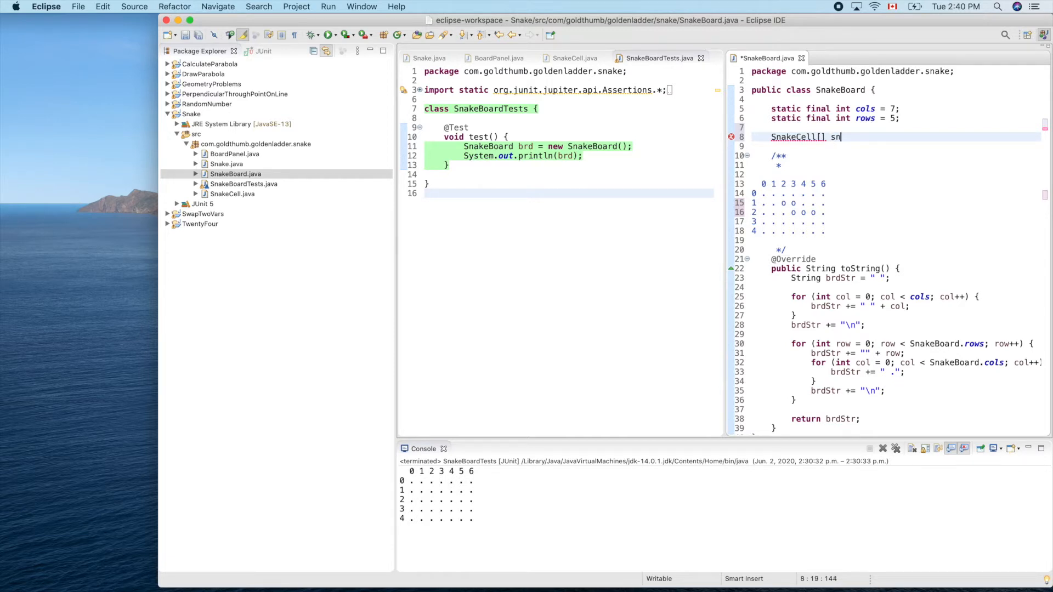
type("ake")
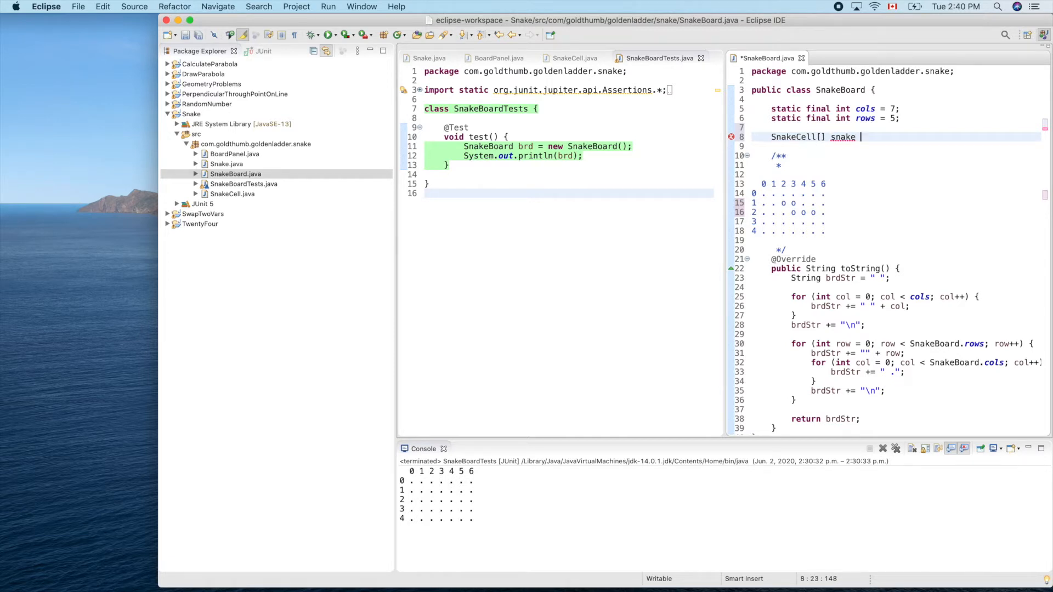
type("= new")
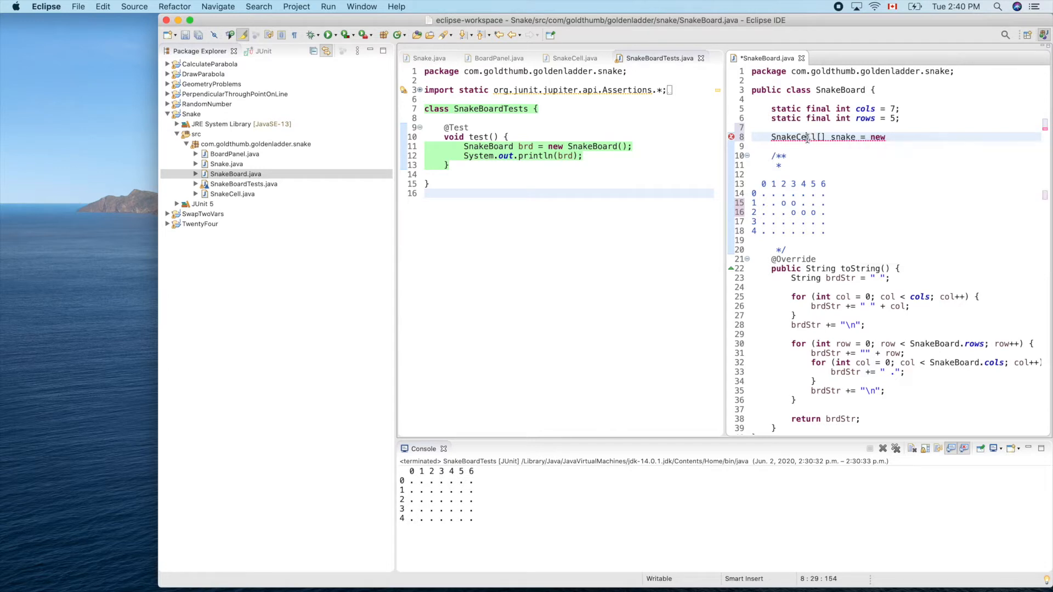
key("cmd+s")
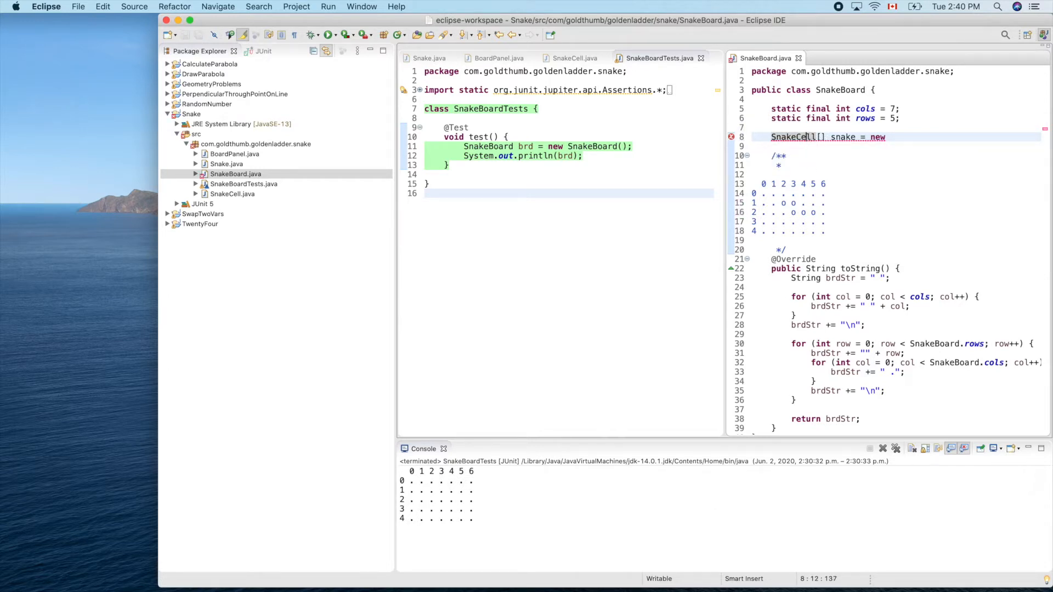
mouse_move(575, 584)
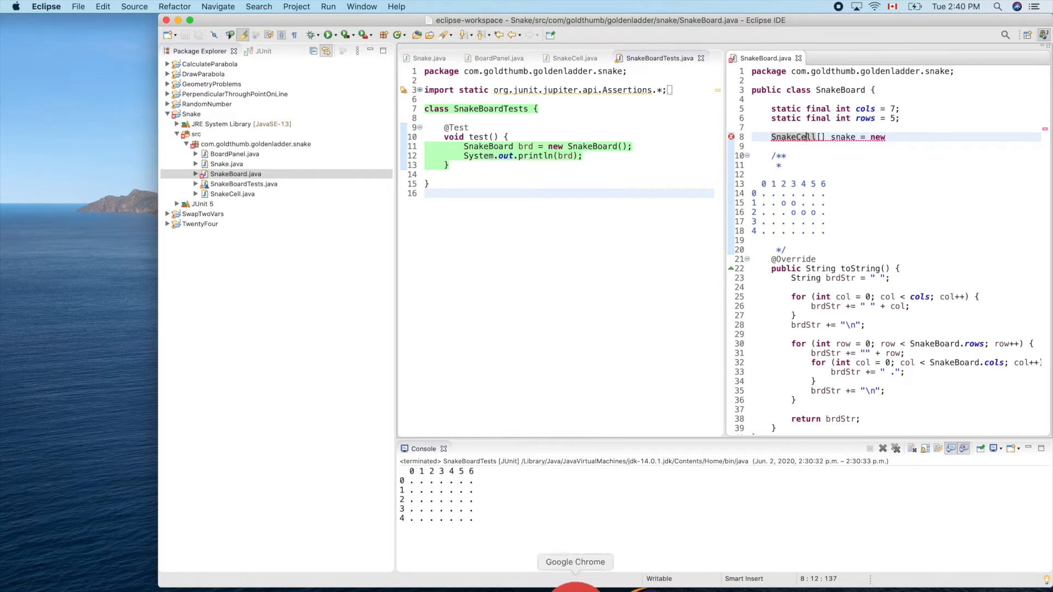
Search Google in Chrome for 'java array example stackoverflow'
left_click(574, 562)
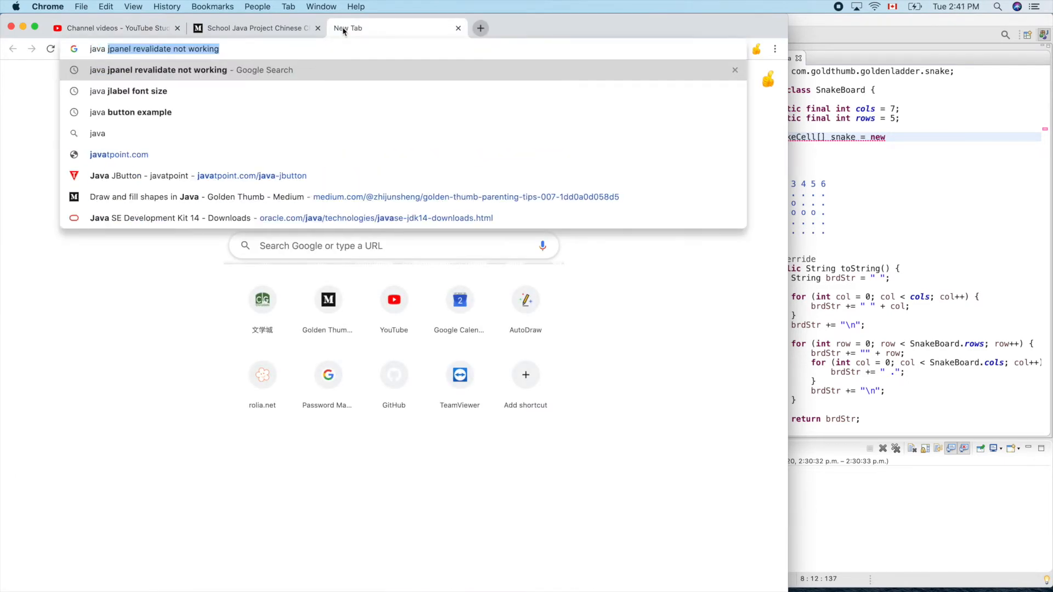
type("java array example")
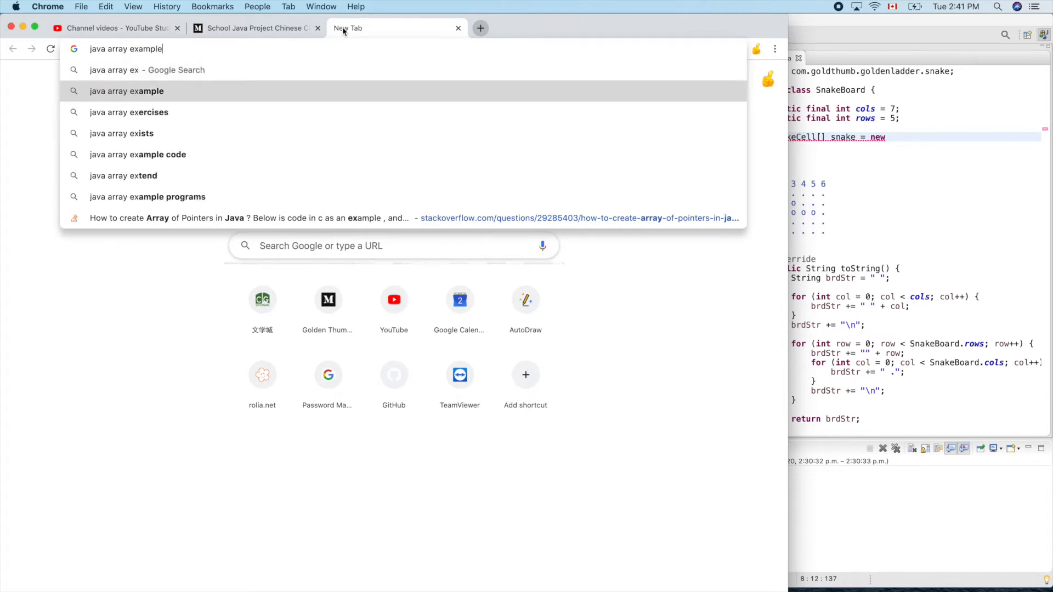
type("sta")
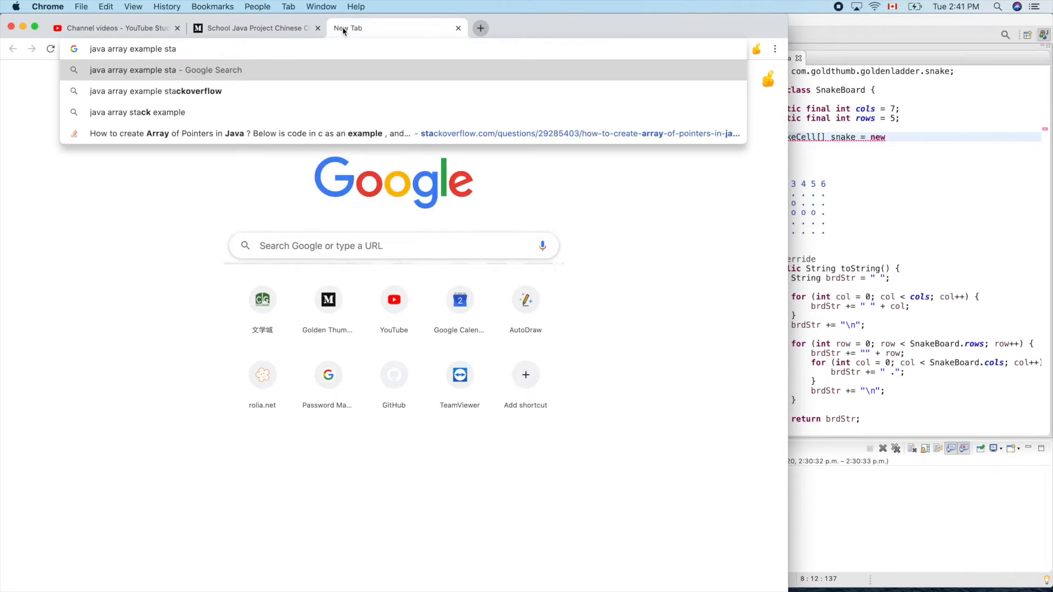
left_click(156, 90)
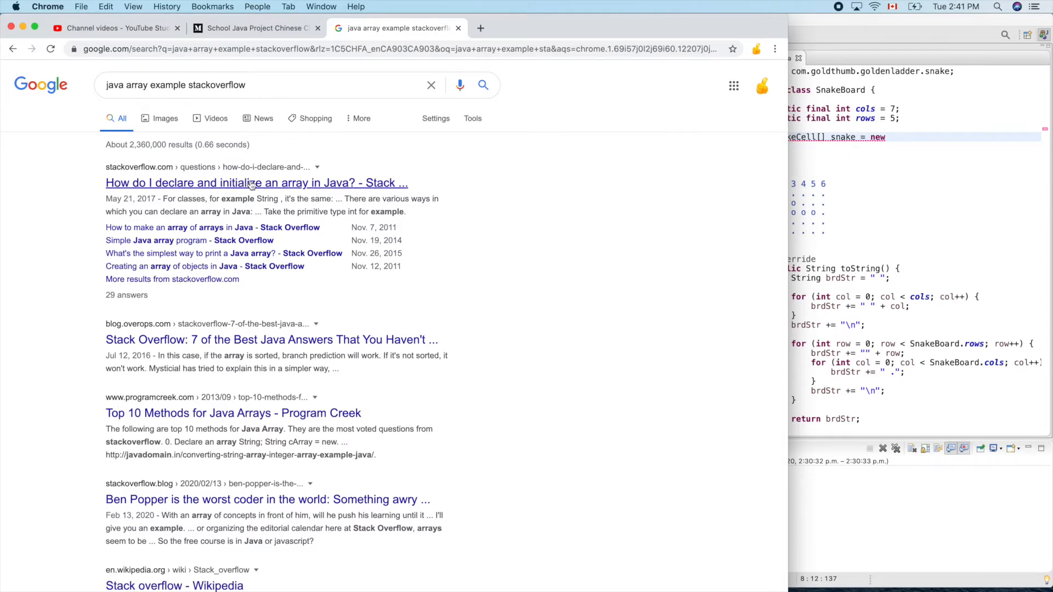
Read the Stack Overflow question 'How do I declare and initialize an array in Java?'
left_click(256, 183)
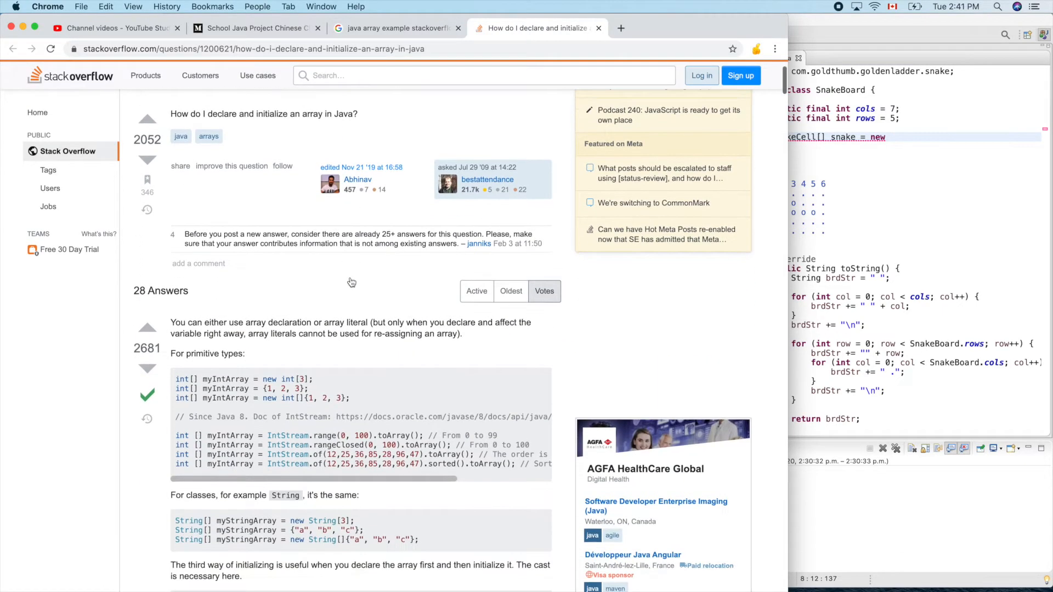
scroll("down", 3)
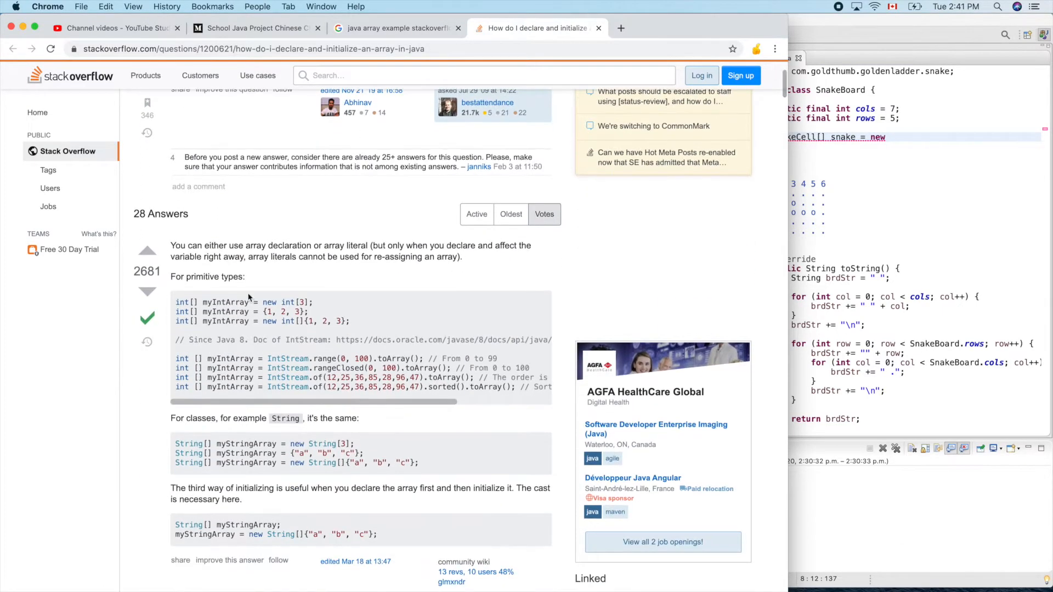
scroll("down", 3)
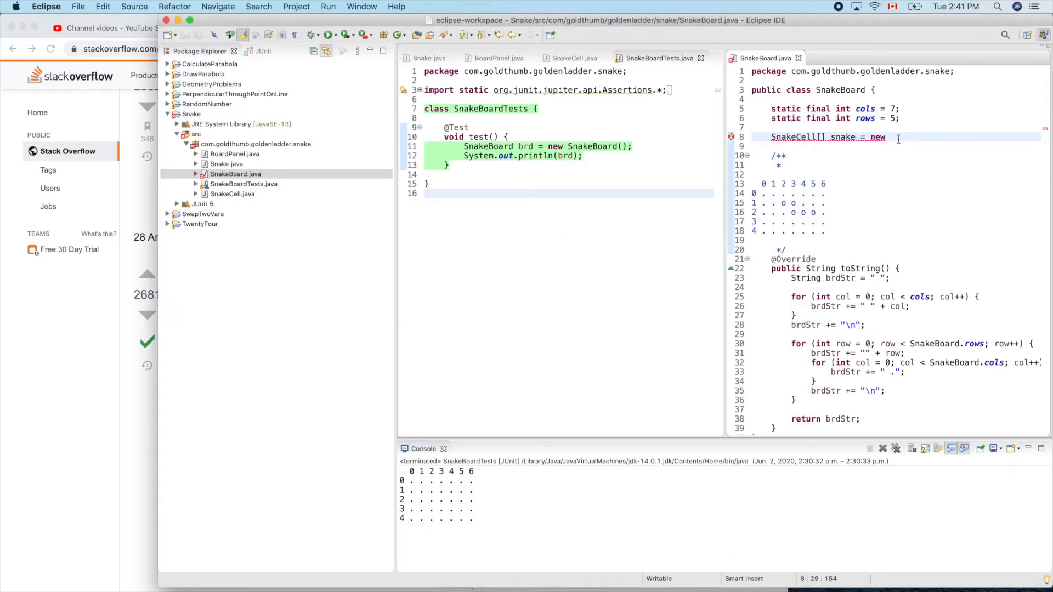
Complete the line to 'SnakeCell[] snake = new SnakeCell[];' and save SnakeBoard
type("SnakeCell(")
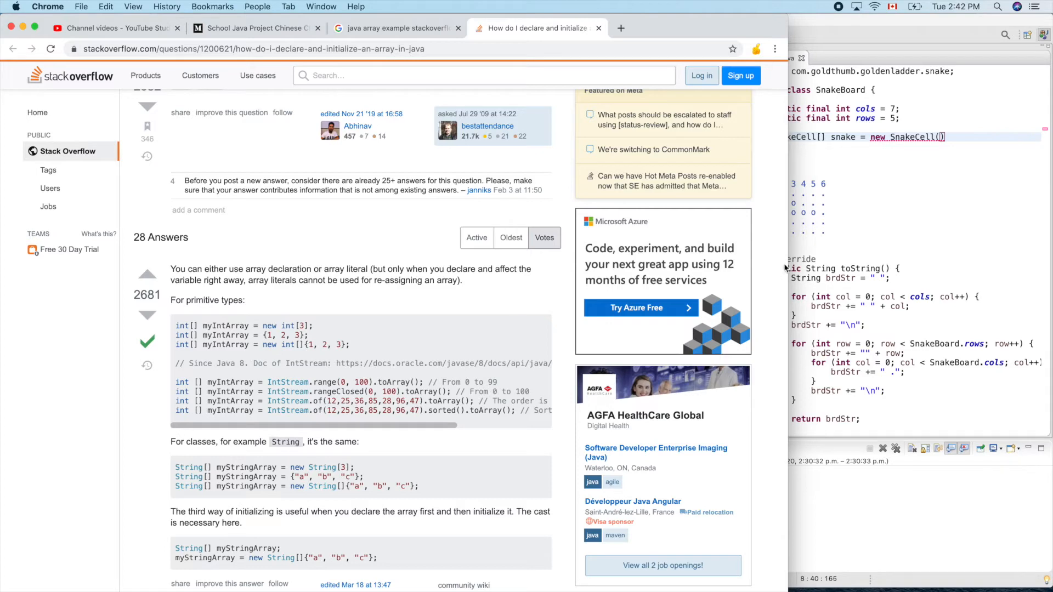
mouse_move(959, 143)
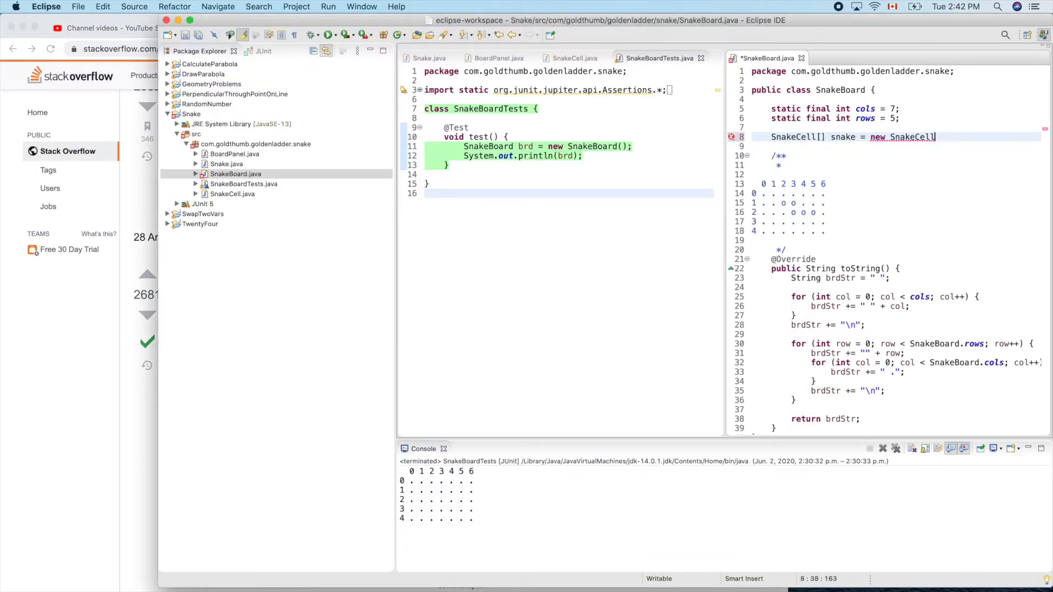
type("[];")
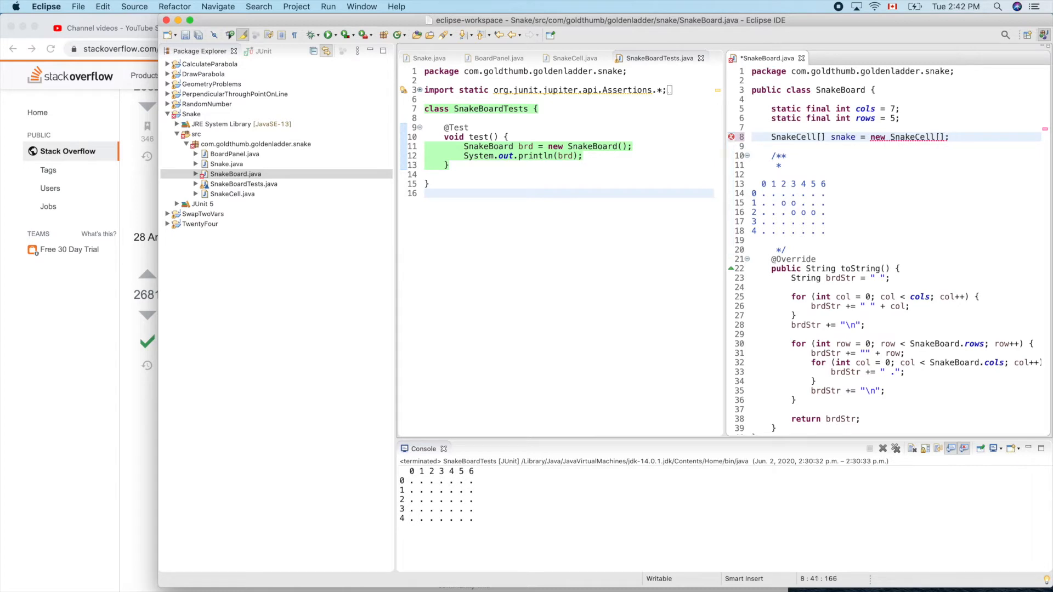
key("cmd+s")
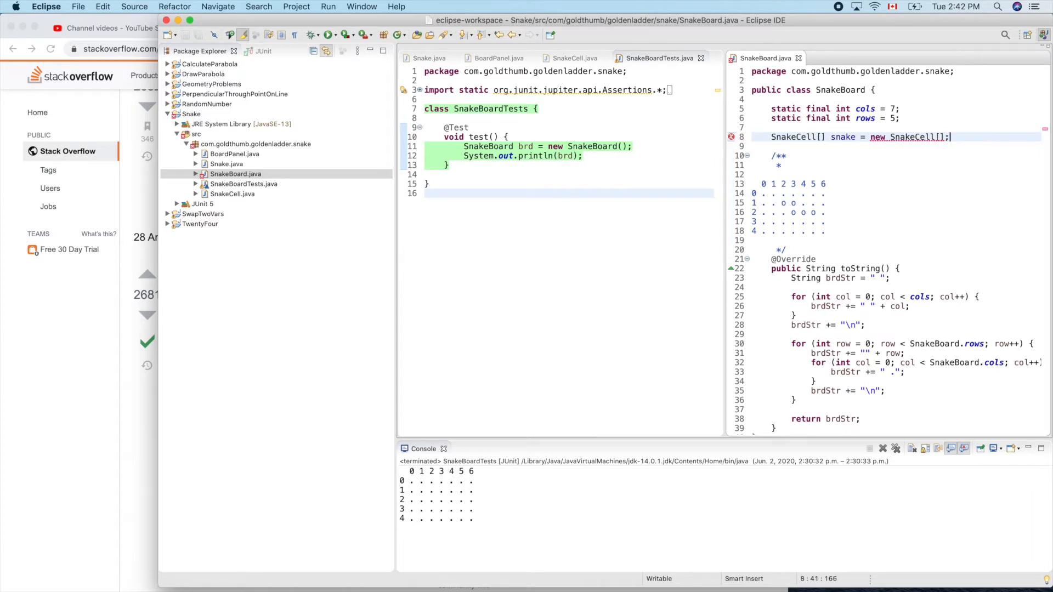
mouse_move(930, 151)
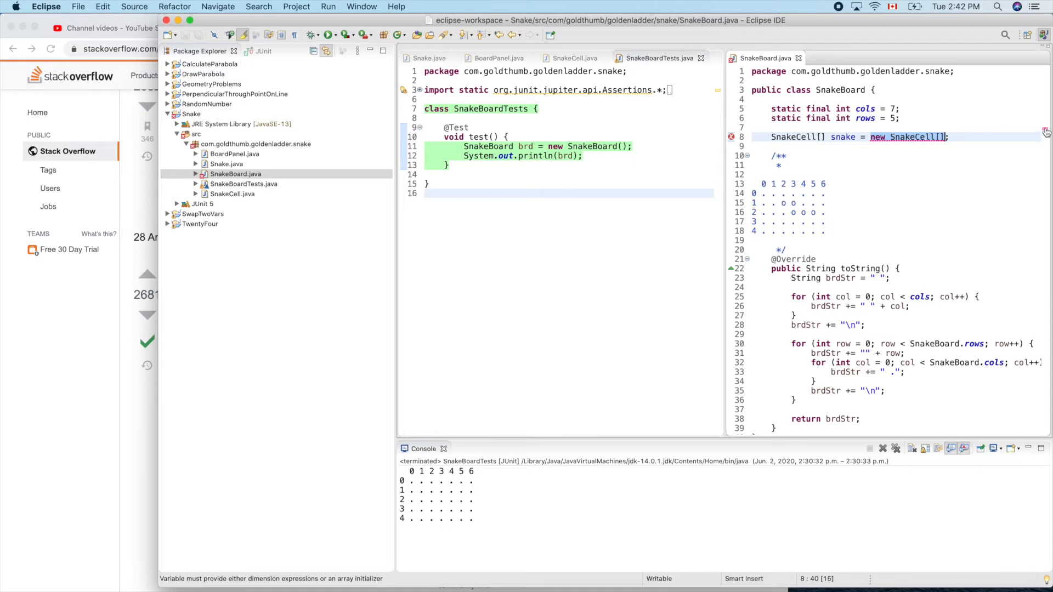
mouse_move(1044, 132)
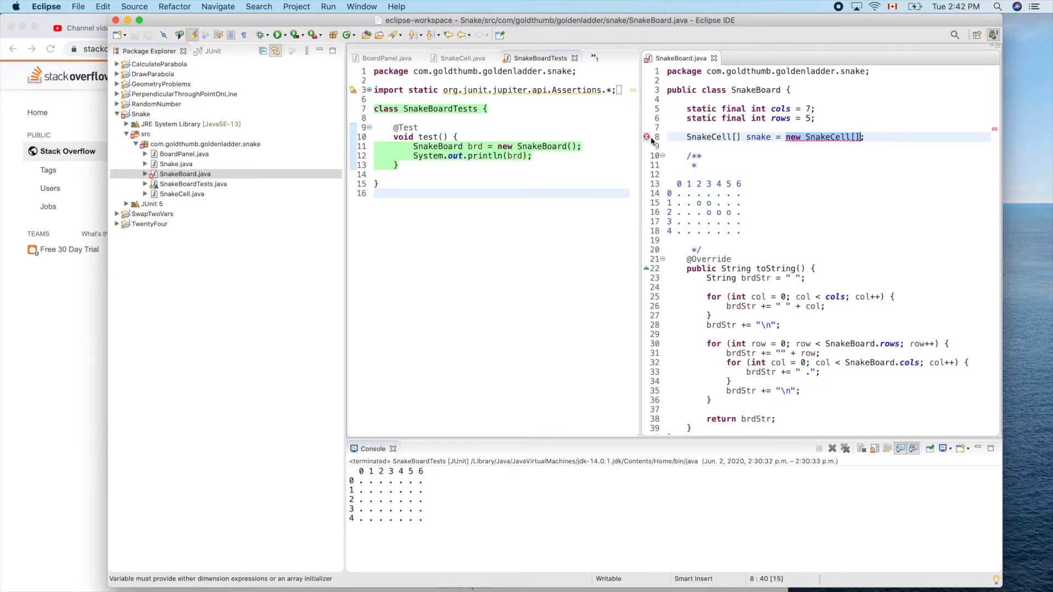
mouse_move(646, 137)
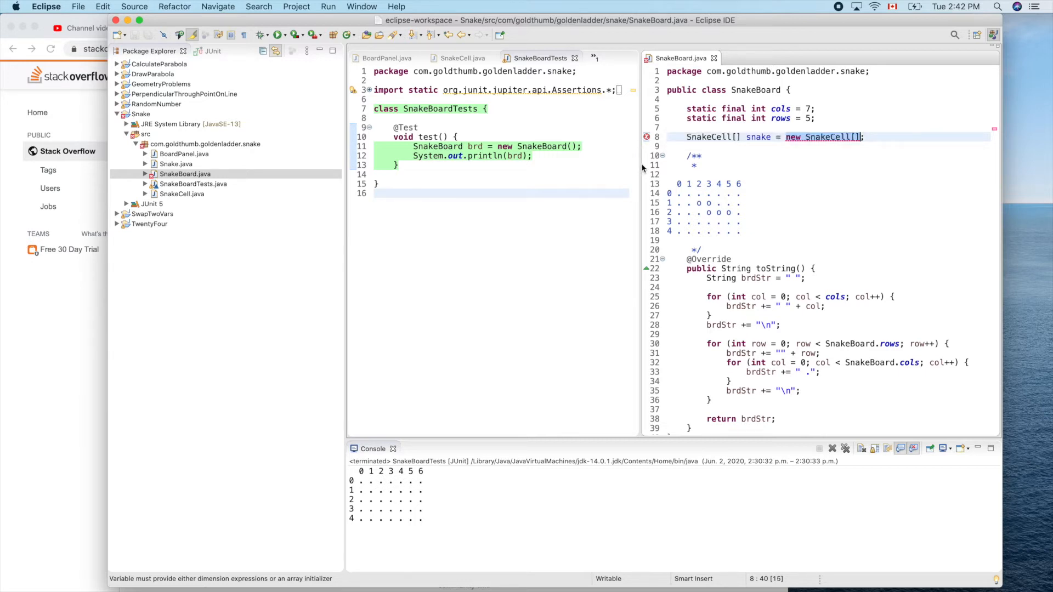
mouse_move(827, 24)
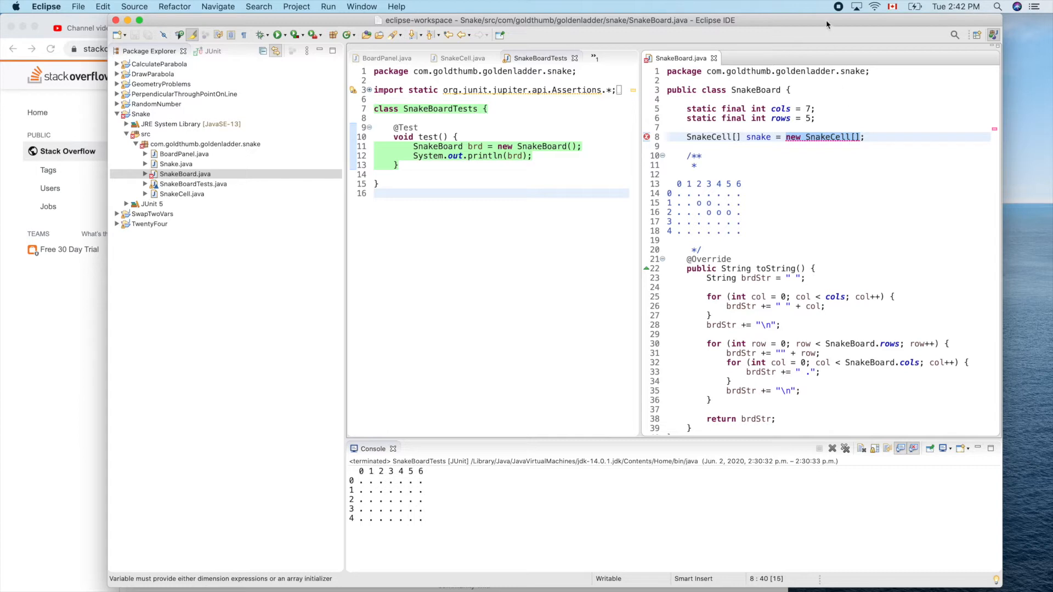
mouse_move(803, 23)
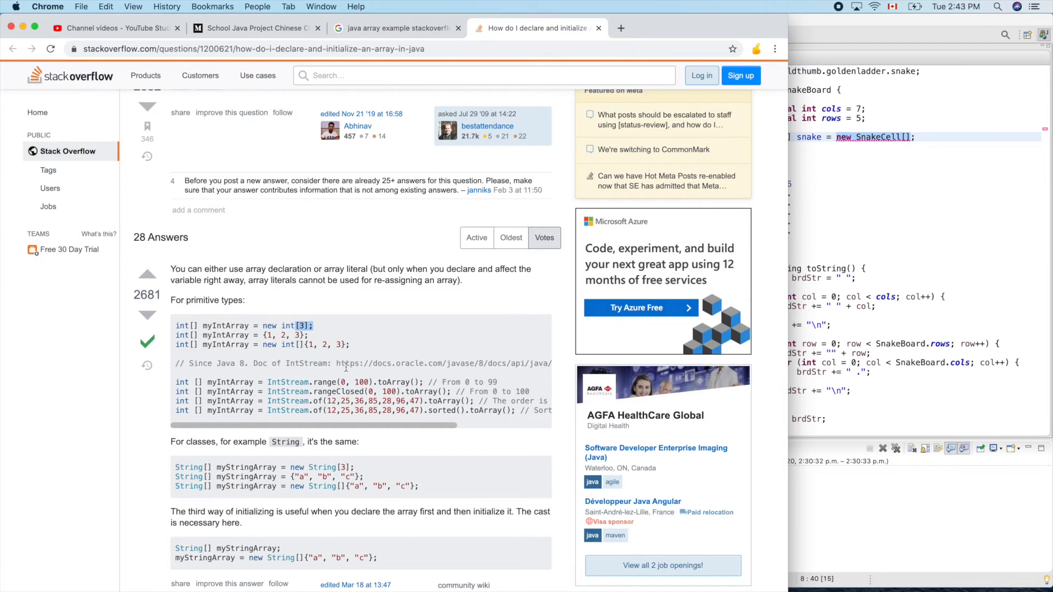
Change the Google query to 'java array with flexible size stackoverflow'
scroll("down", 3)
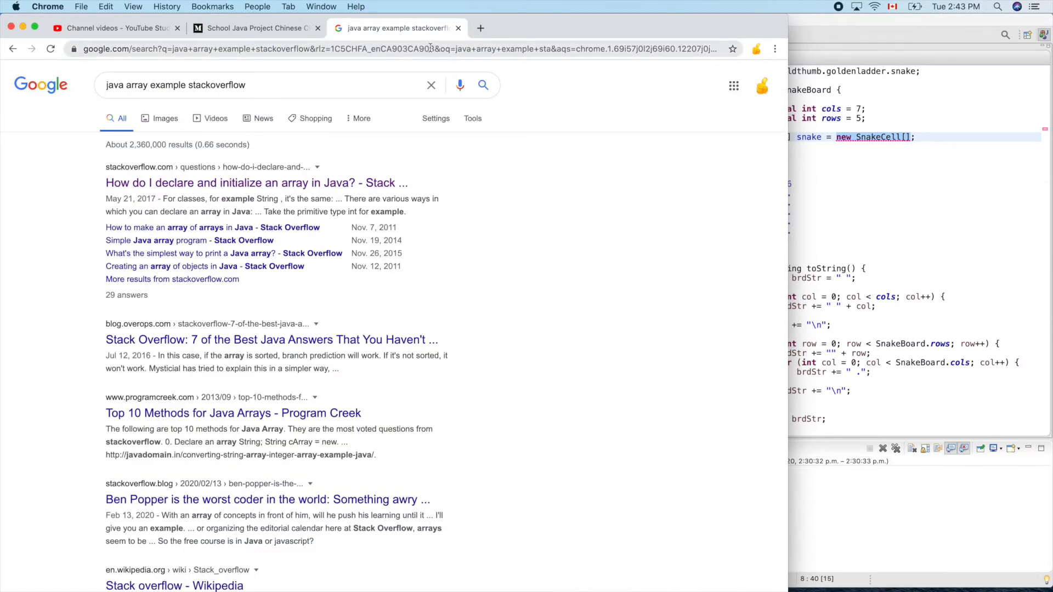
left_click(403, 48)
type(" with ")
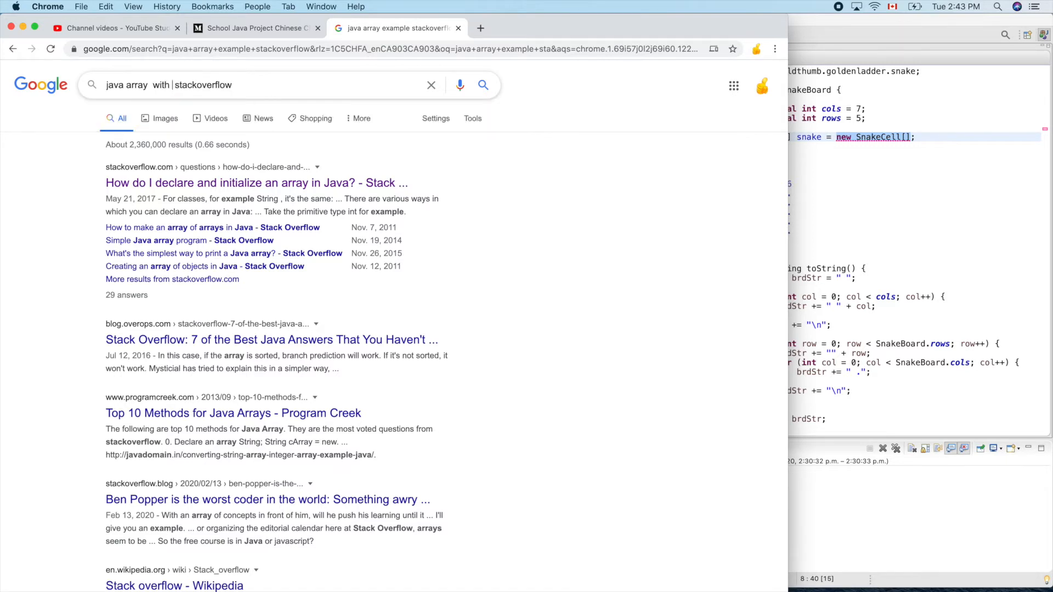
type("f")
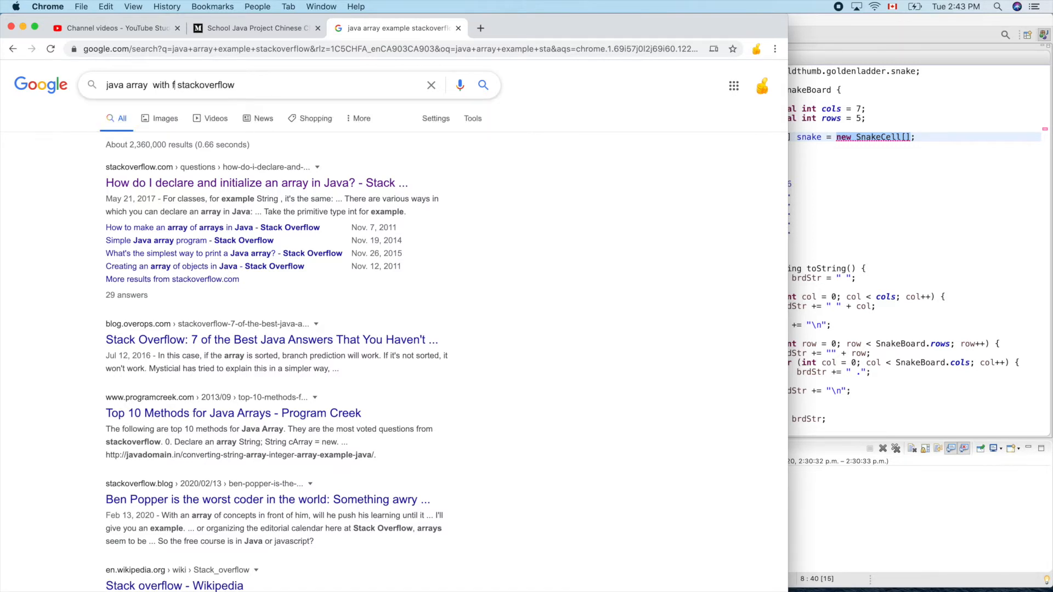
type("lexible")
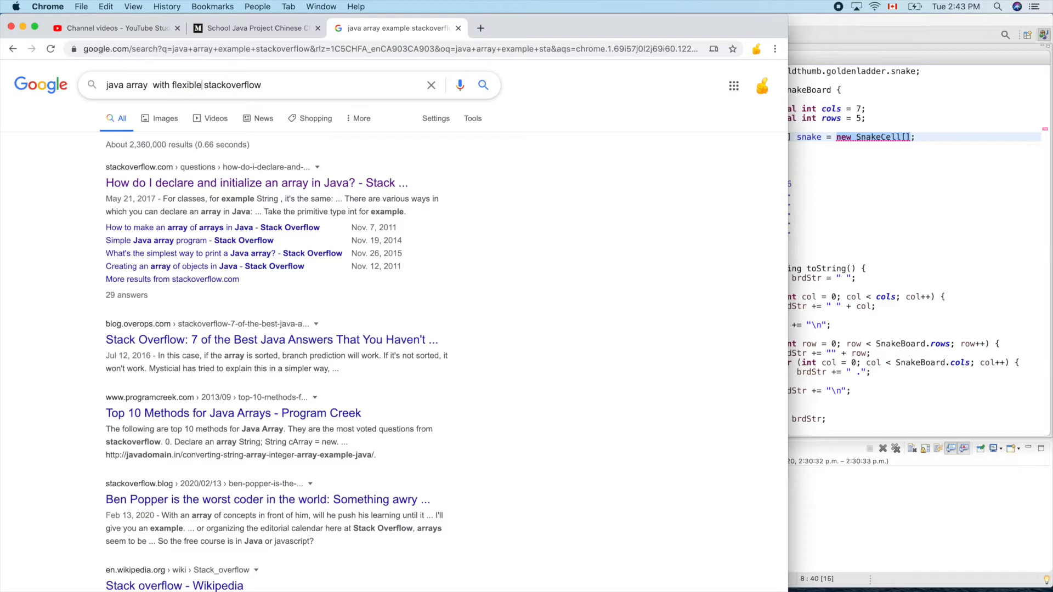
type("s")
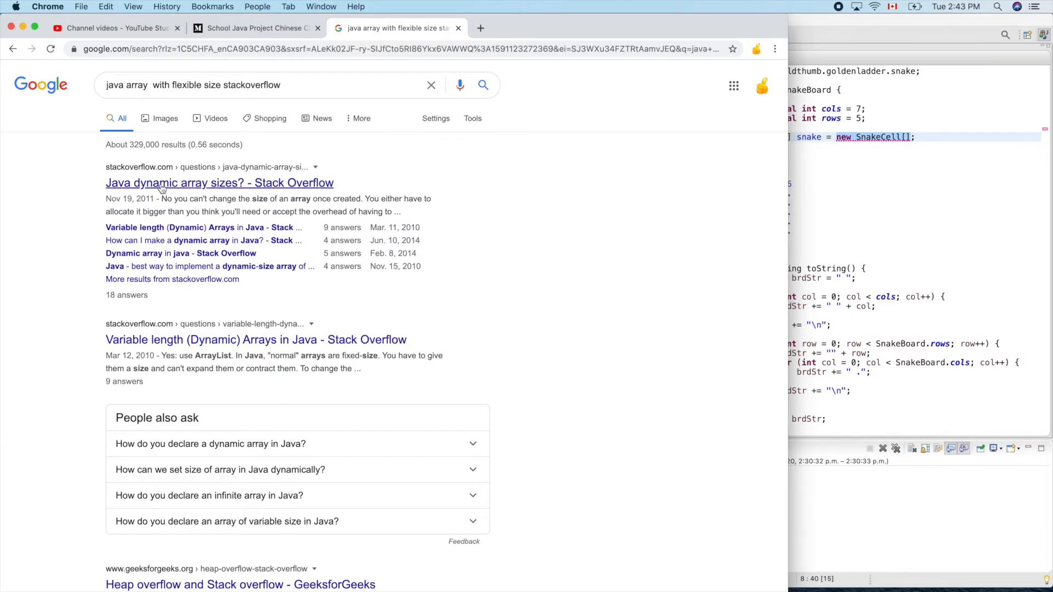
Read the Stack Overflow question 'Java dynamic array sizes?' and its ArrayList answer
left_click(219, 183)
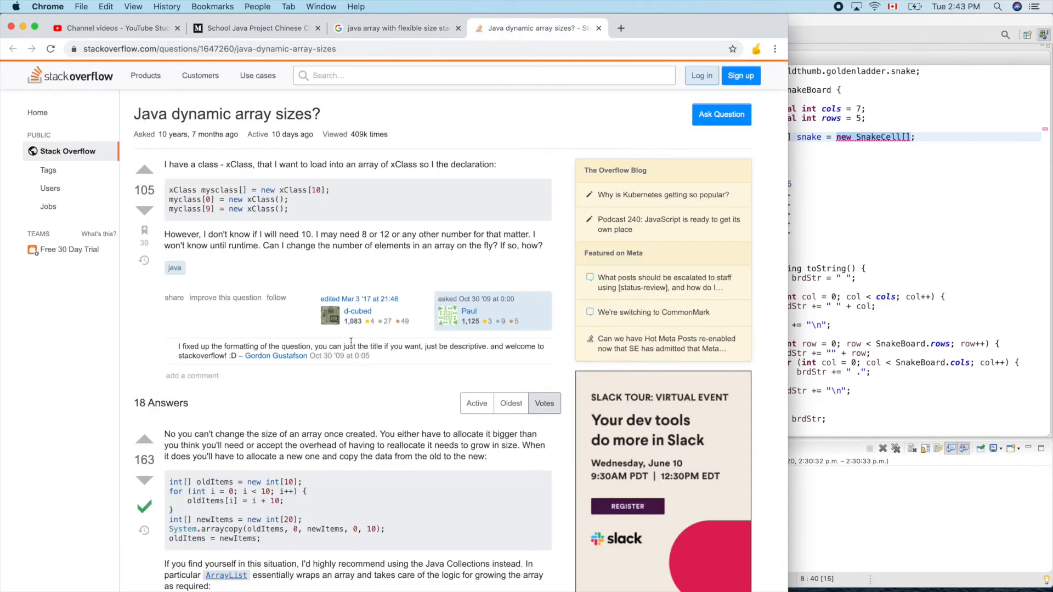
scroll("down", 3)
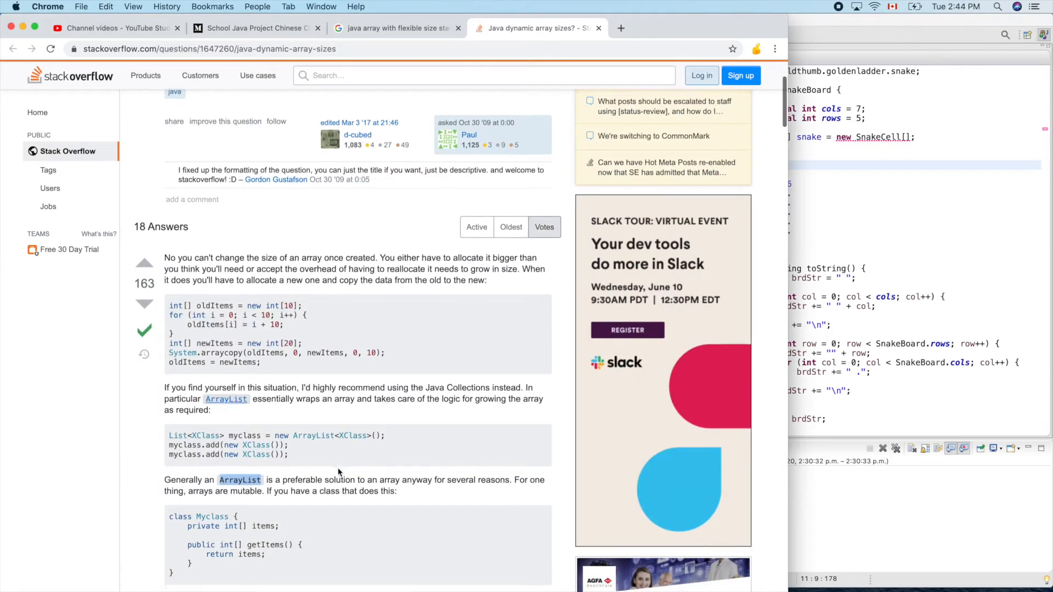
scroll("down", 3)
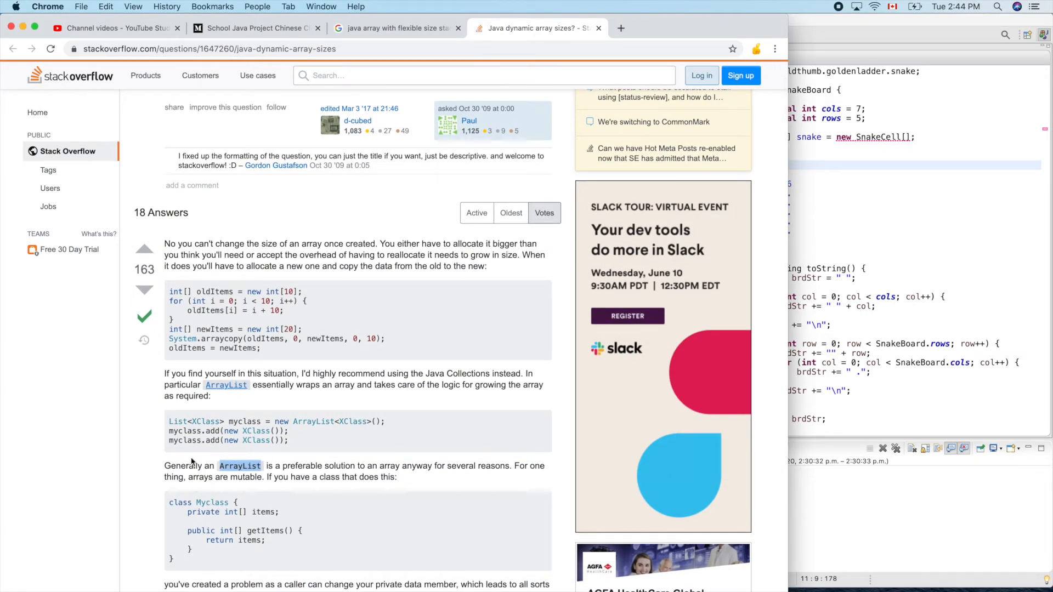
mouse_move(395, 431)
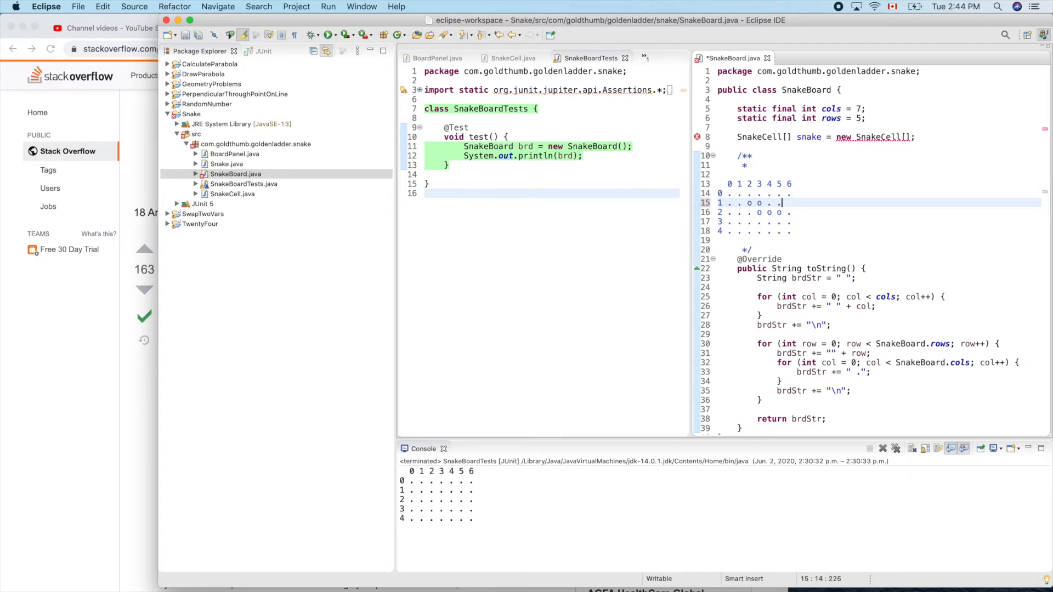
Declare 'List<SnakeCell> snake = new ArrayList<SnakeCell>();' with java.util imports
key("cmd+s")
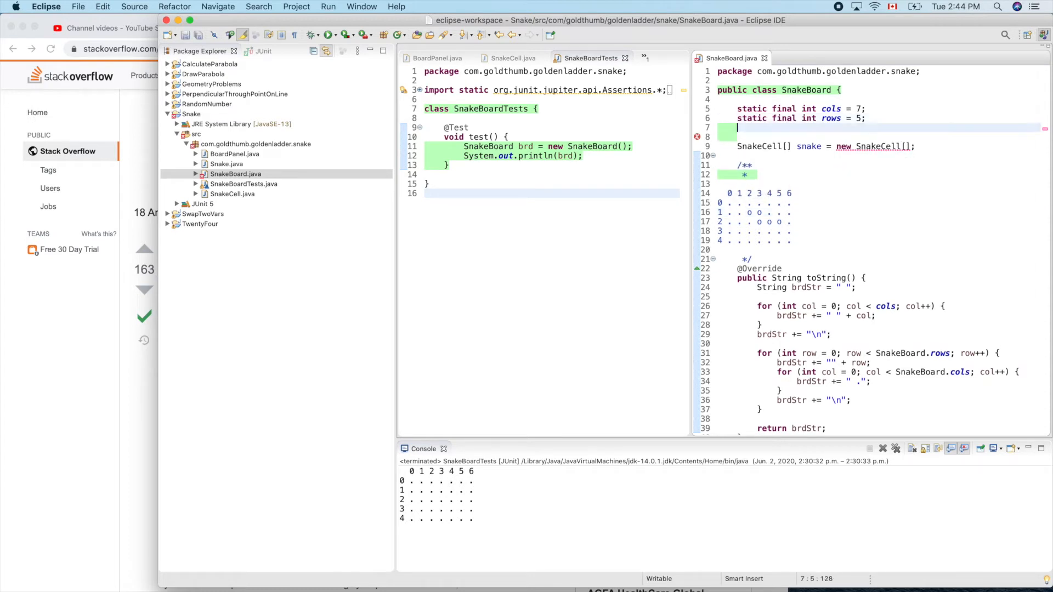
type("Arr")
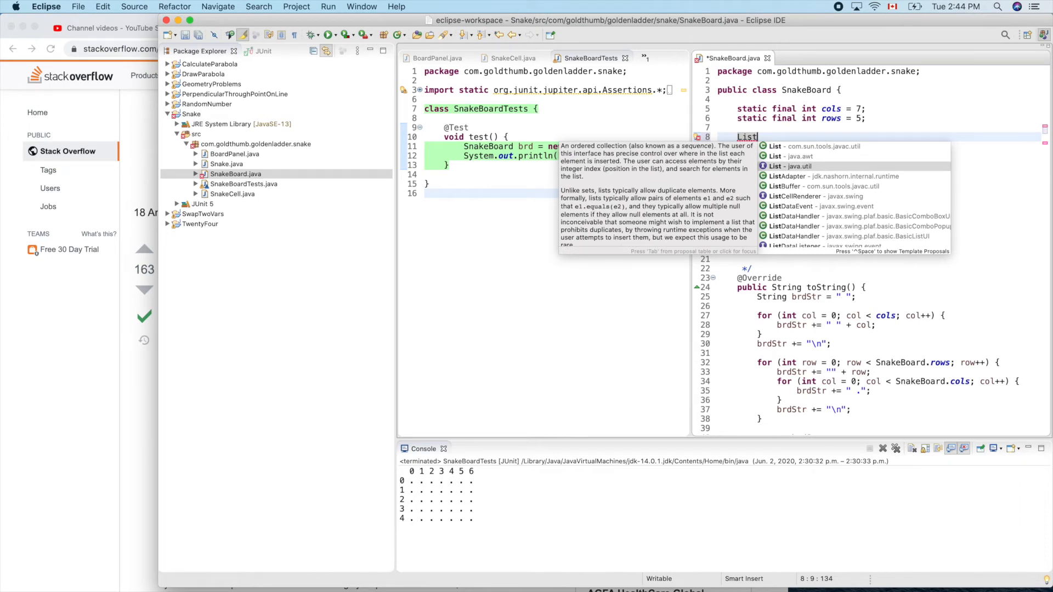
left_click(792, 166)
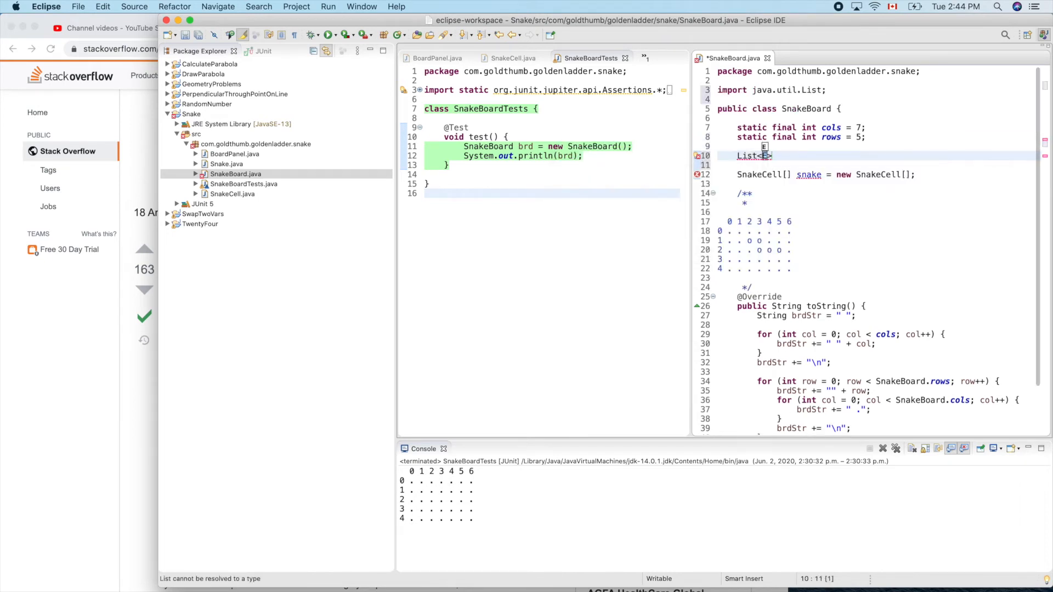
type("Snap")
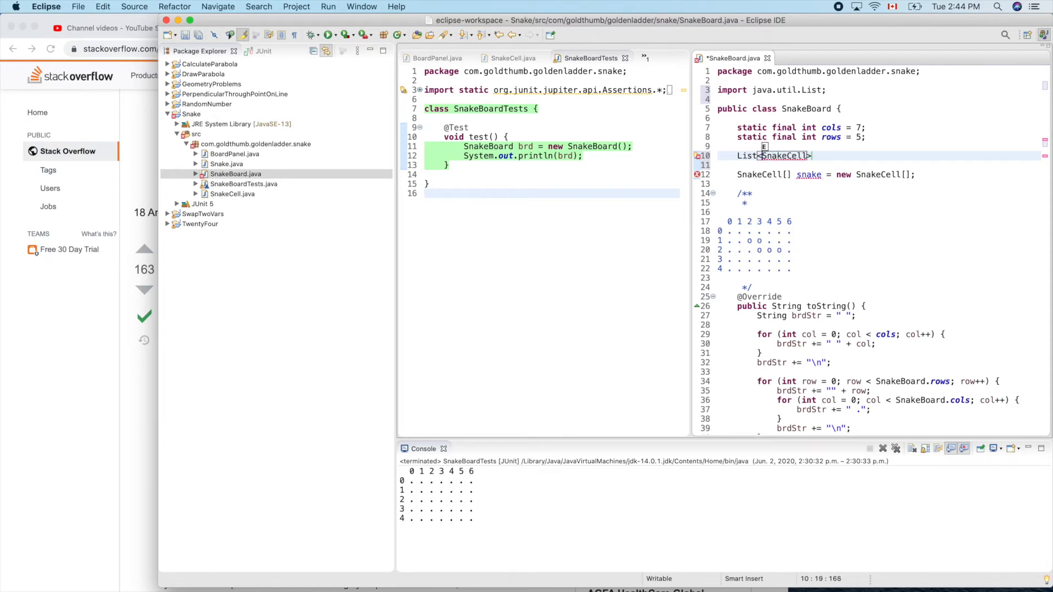
type("snake = new")
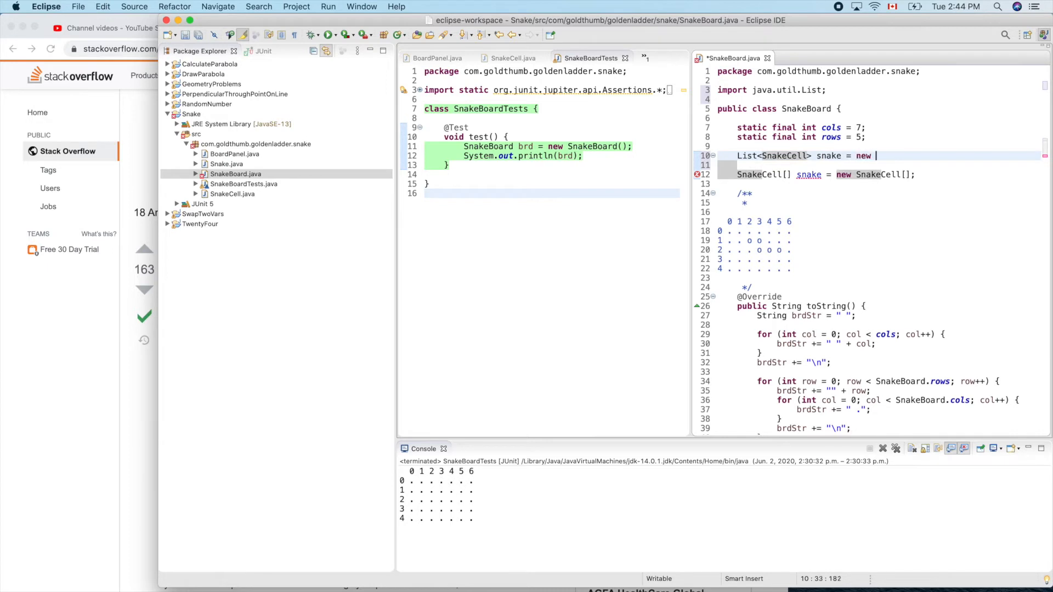
type("Arr")
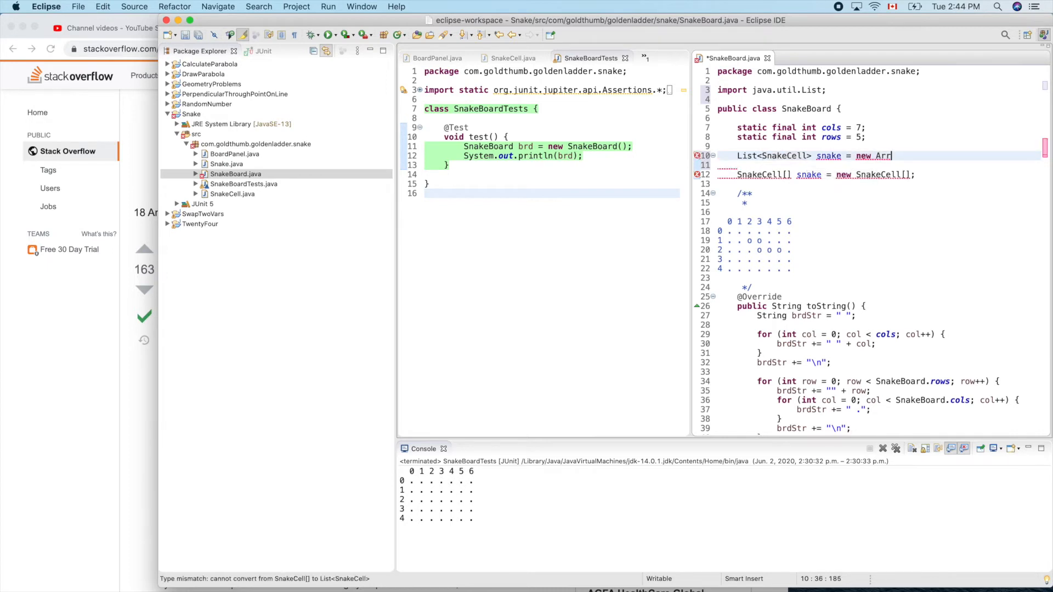
type("ay")
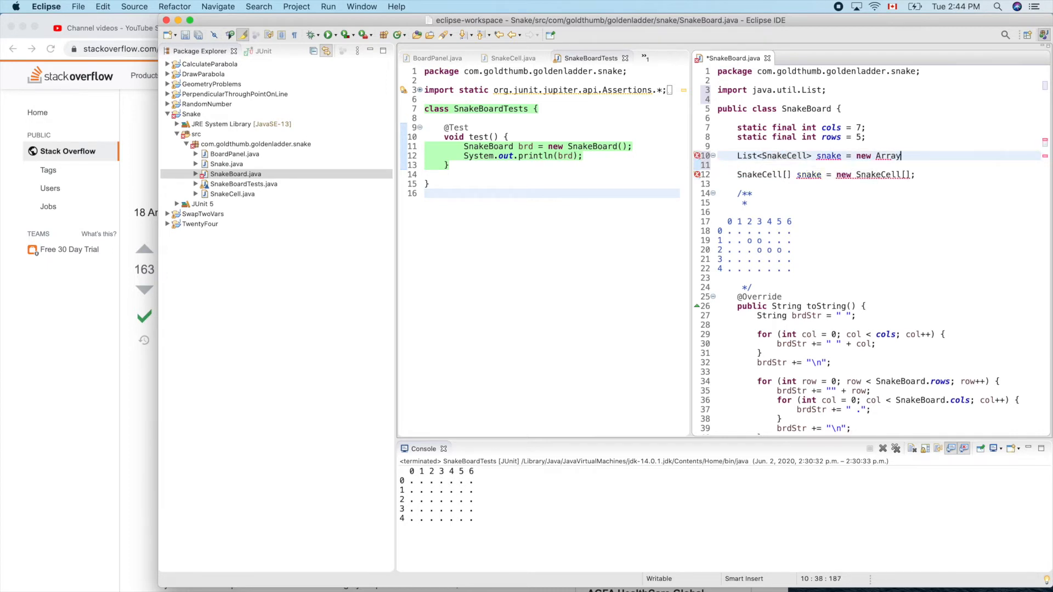
type("List<SnakeCell>();")
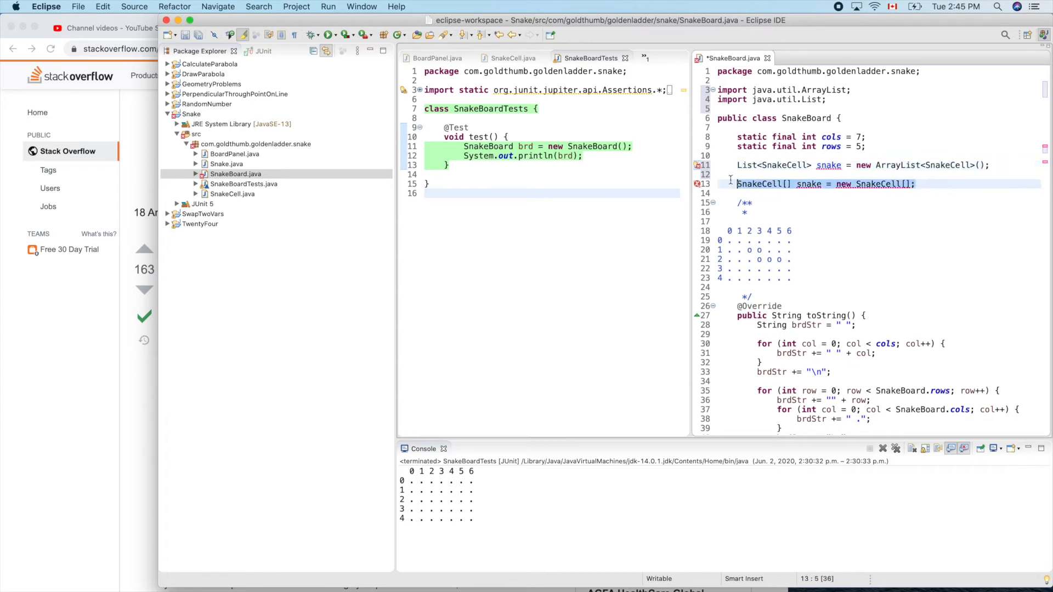
Delete the old SnakeCell[] array declaration and save the file
key("Delete")
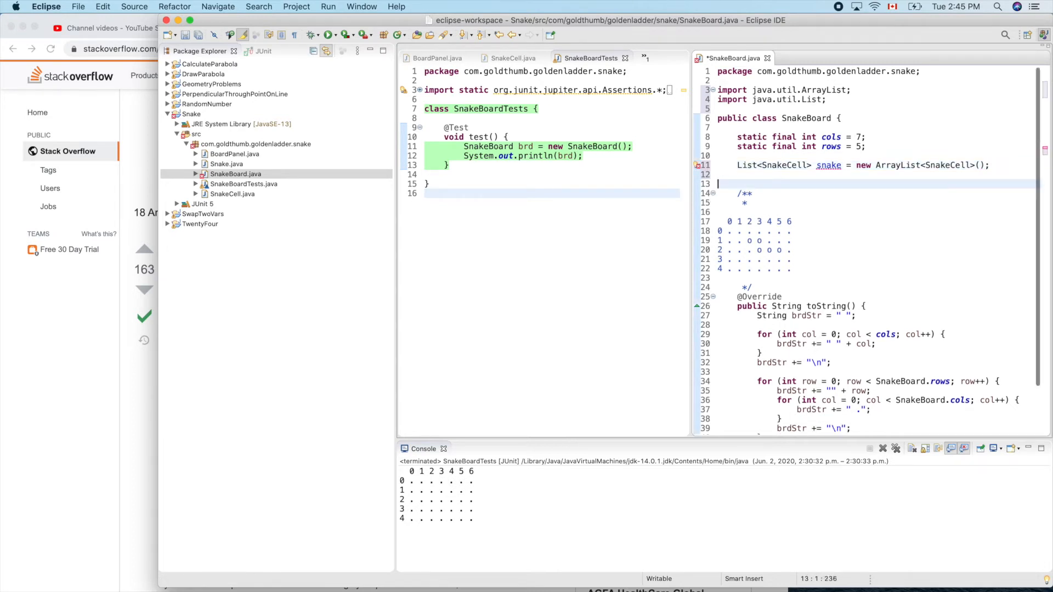
key("Cmd+S")
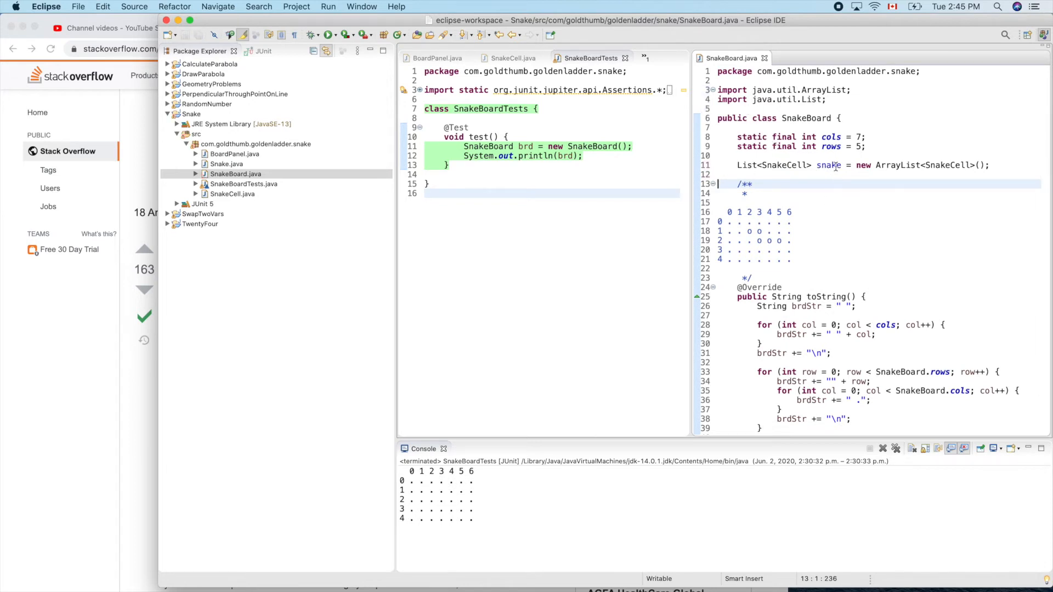
Add a SnakeBoard() constructor that starts 'snake.add(new SnakeCell...)'
double_click(830, 165)
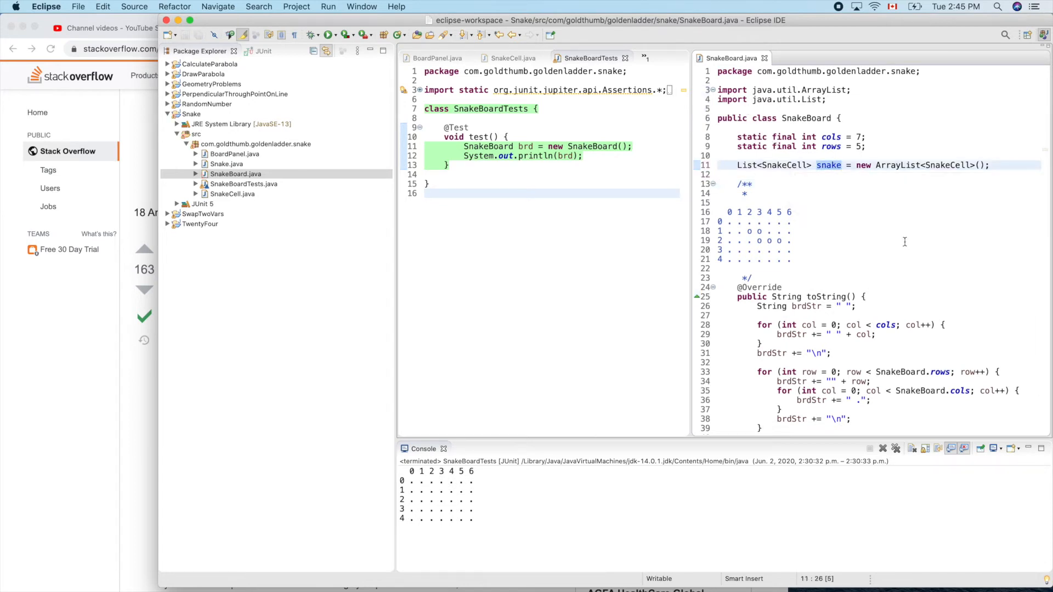
scroll("down", 3)
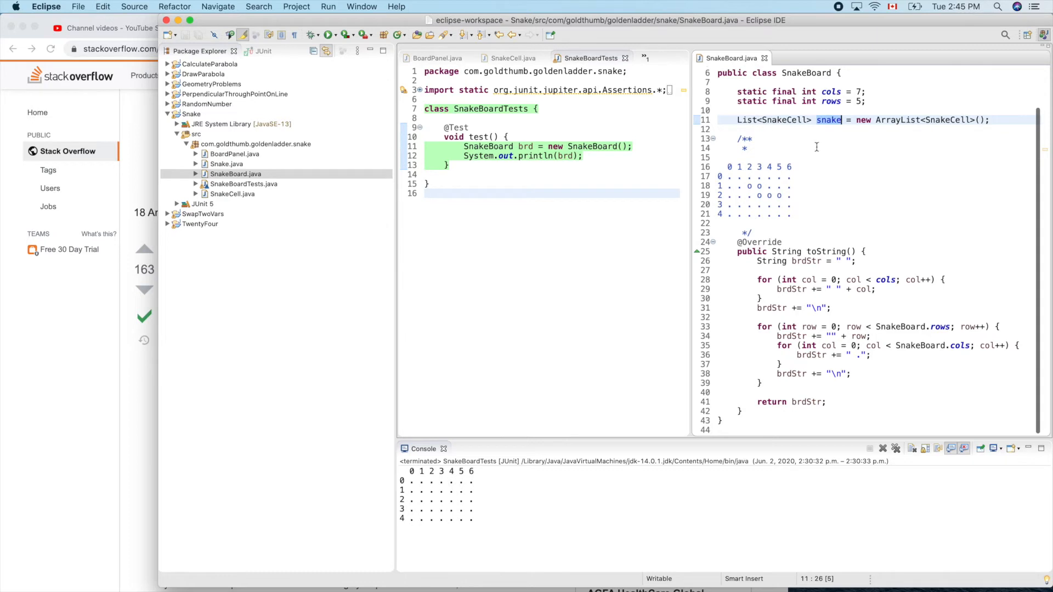
mouse_move(799, 165)
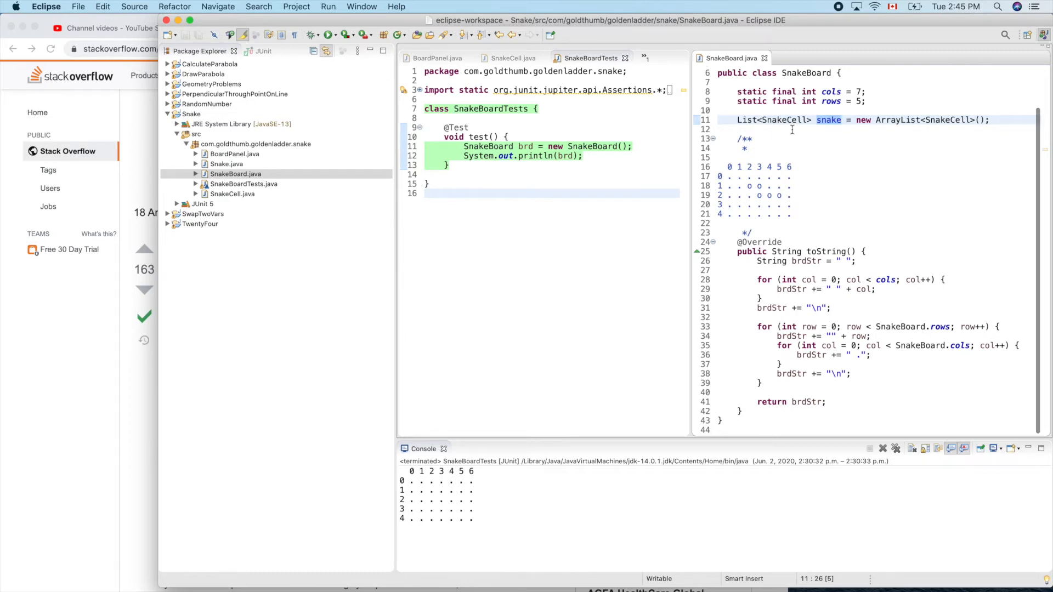
key("enter")
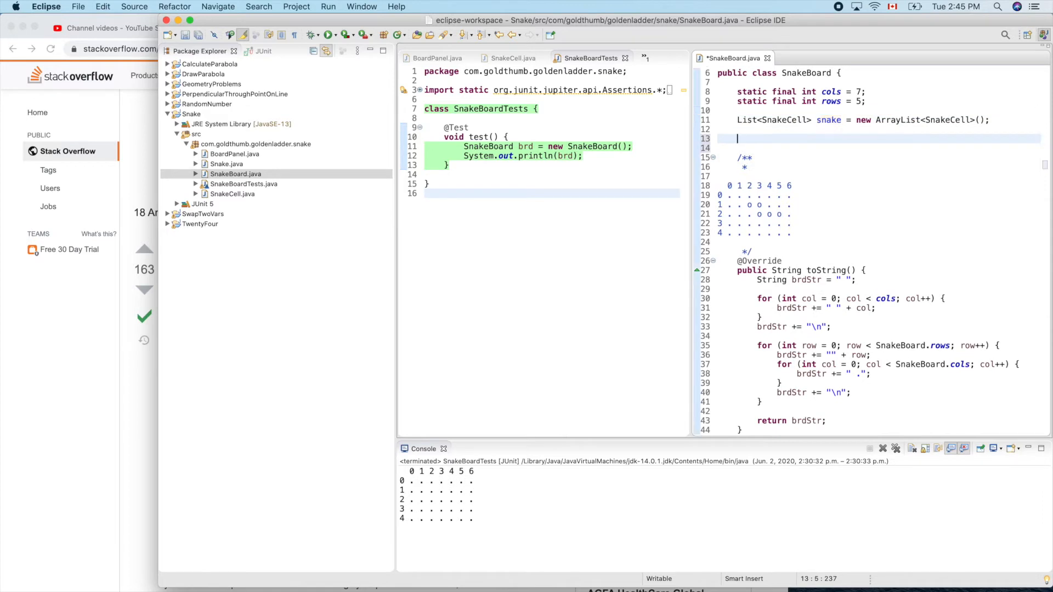
type("sn")
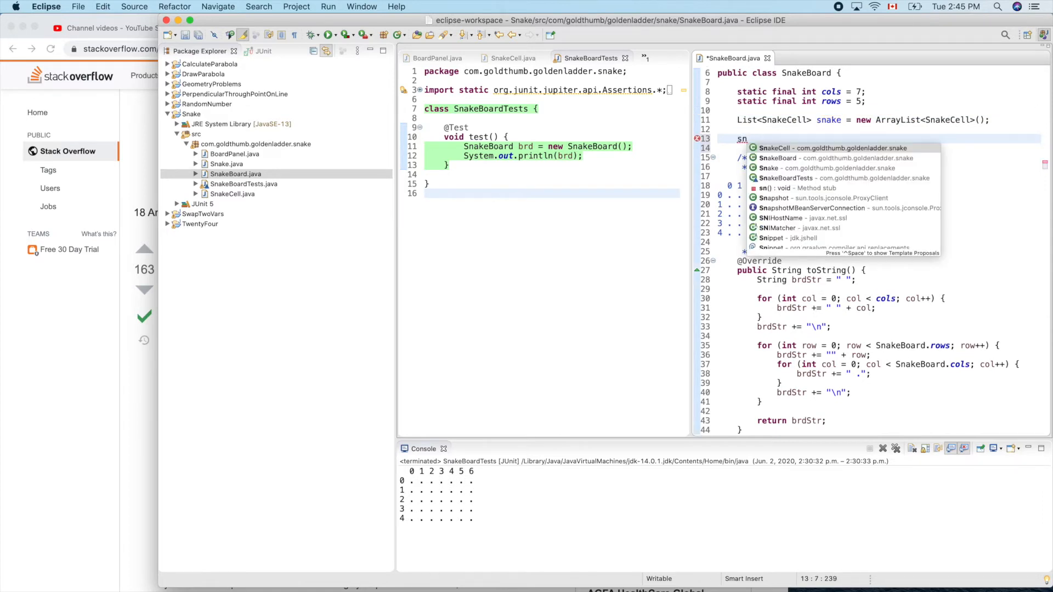
key("Enter")
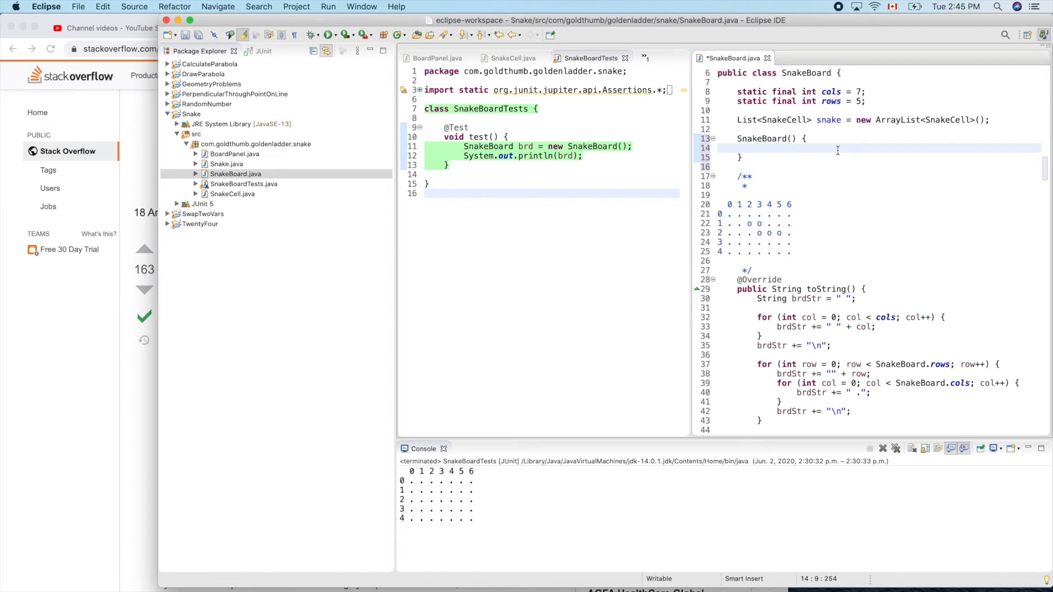
mouse_move(786, 224)
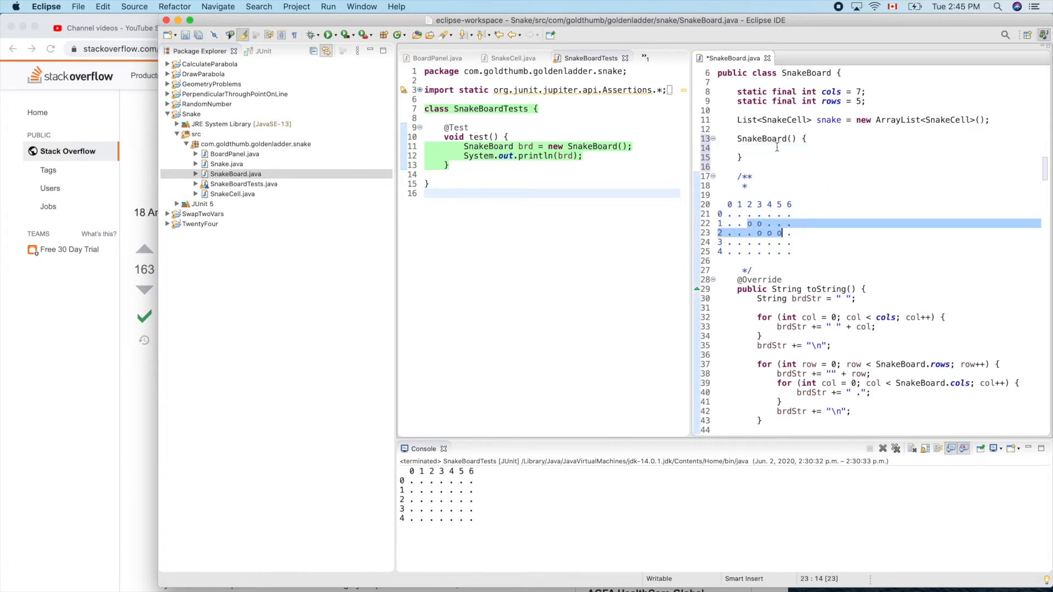
type("snake.add(ne")
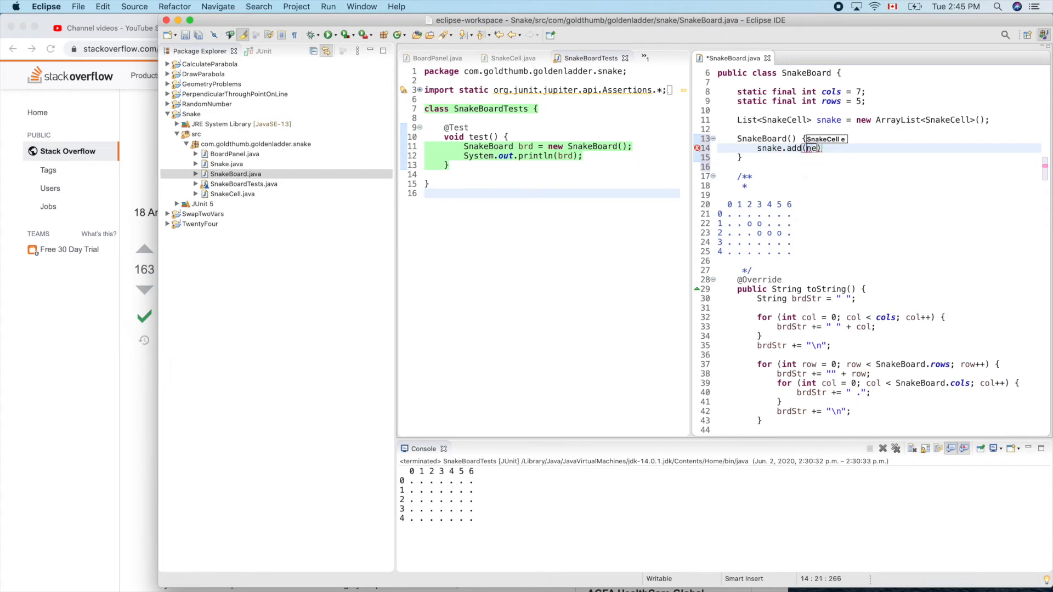
type("ew SnakeCell(")
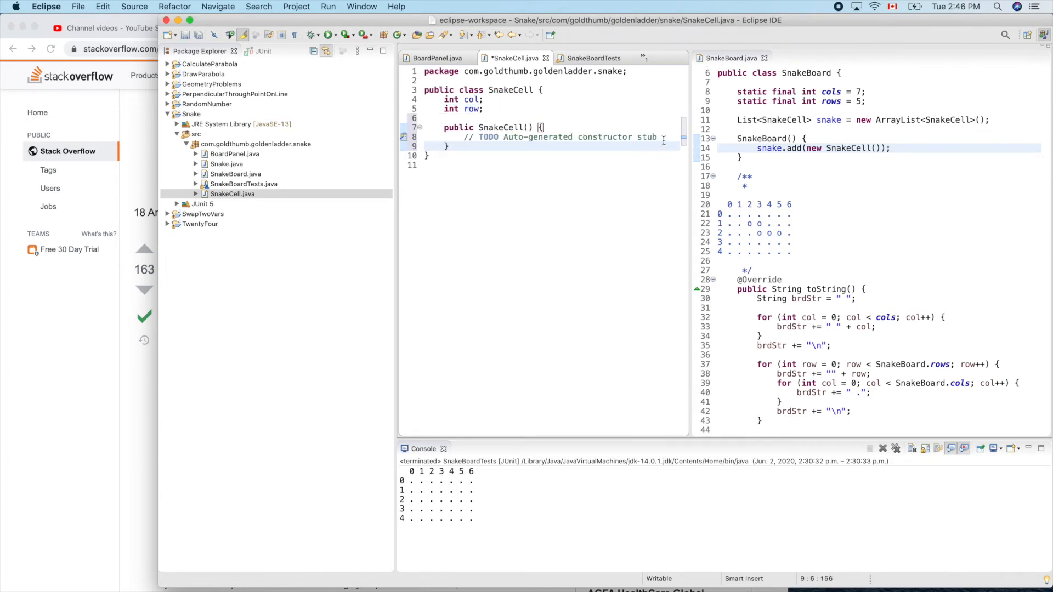
Give SnakeCell a constructor taking int col, int row that assigns this.col and this.row
key("Backspace")
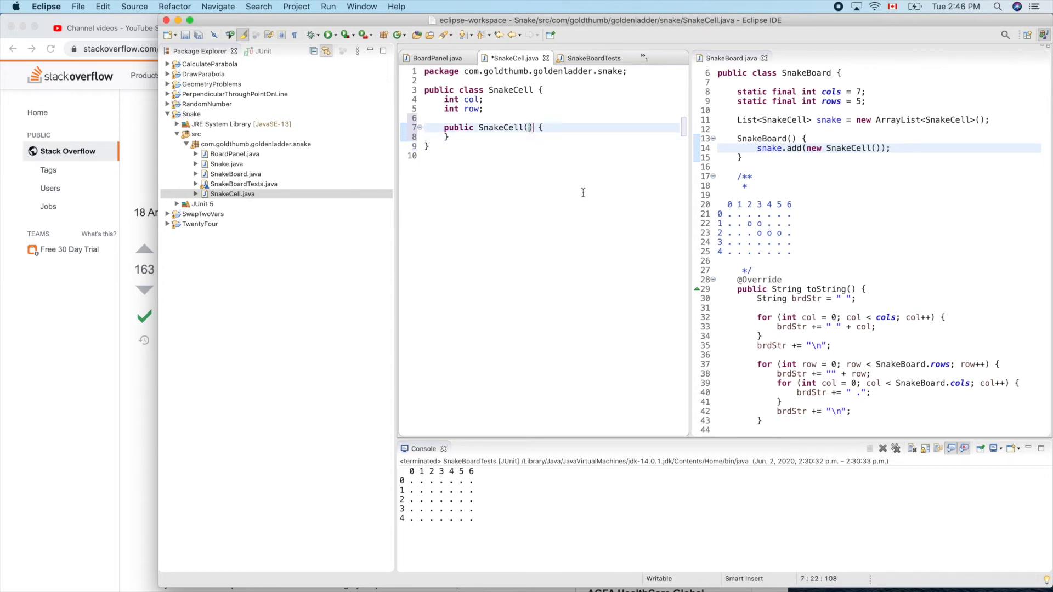
type("int")
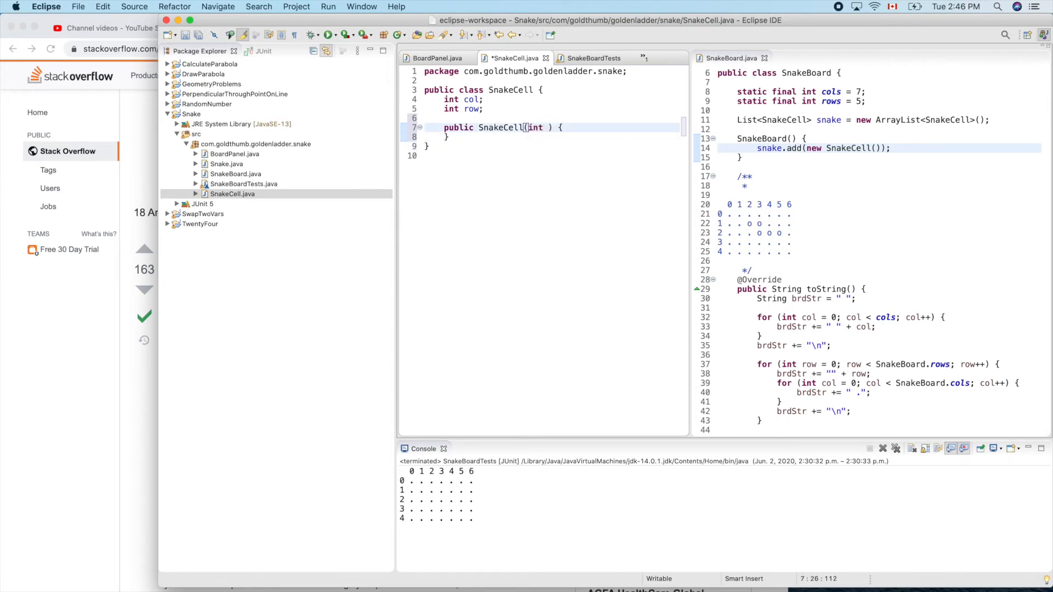
type("col, int row")
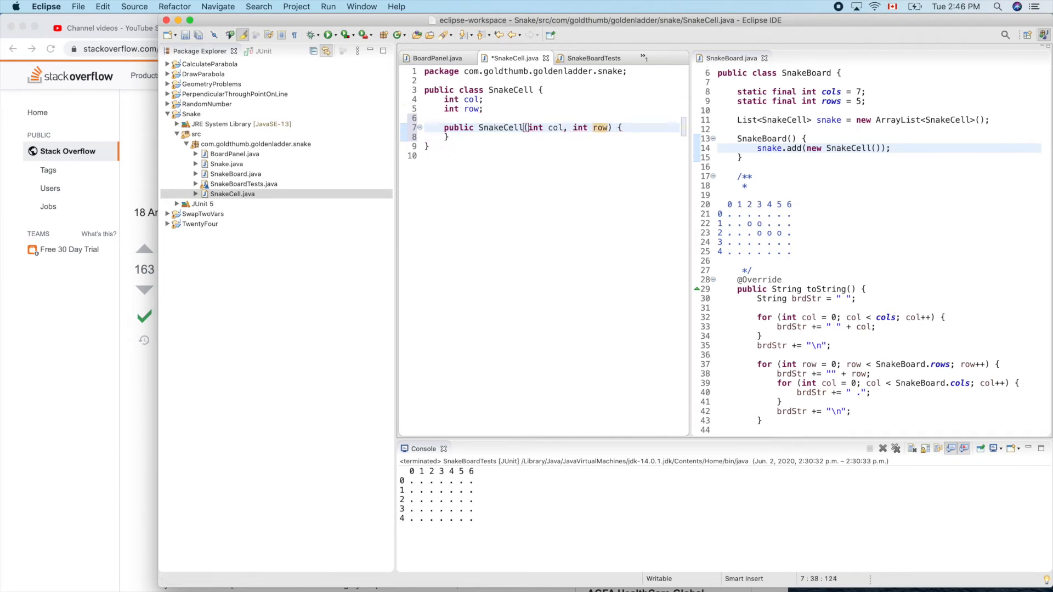
key("enter")
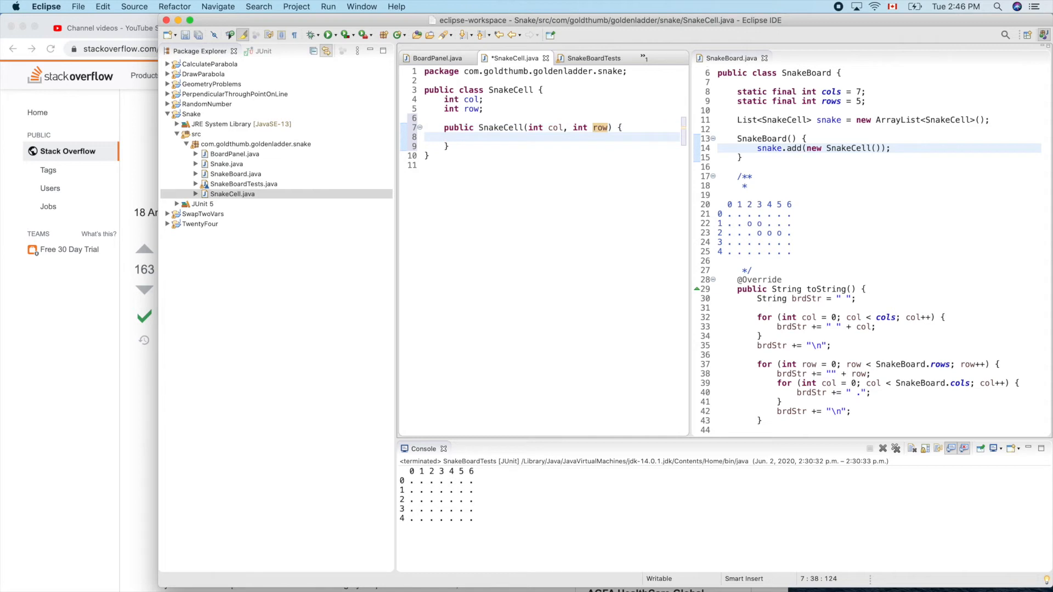
type("this.col = col")
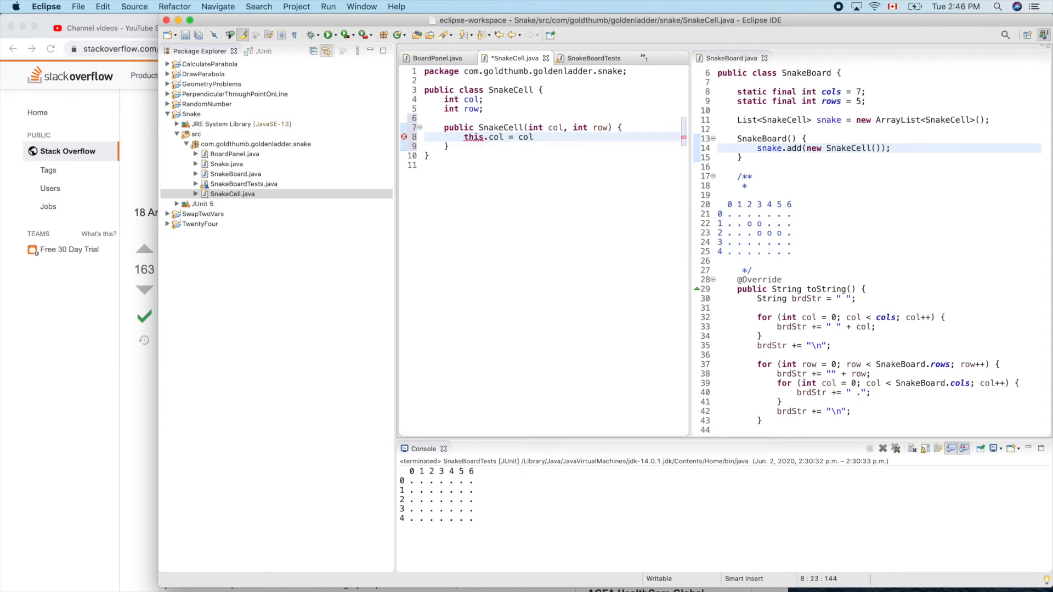
type("th")
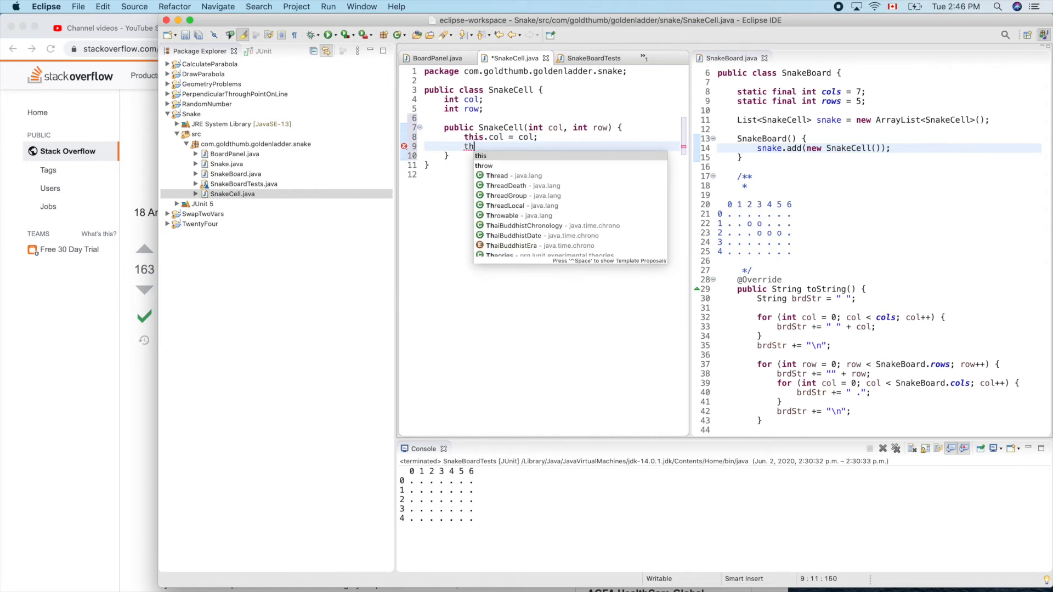
type("this.row =")
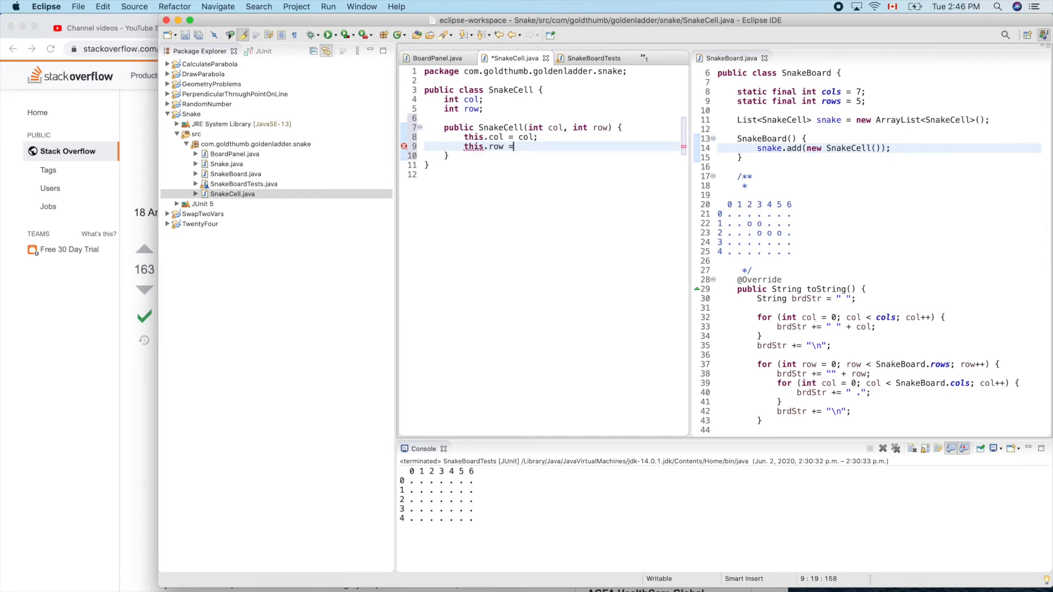
type("row;")
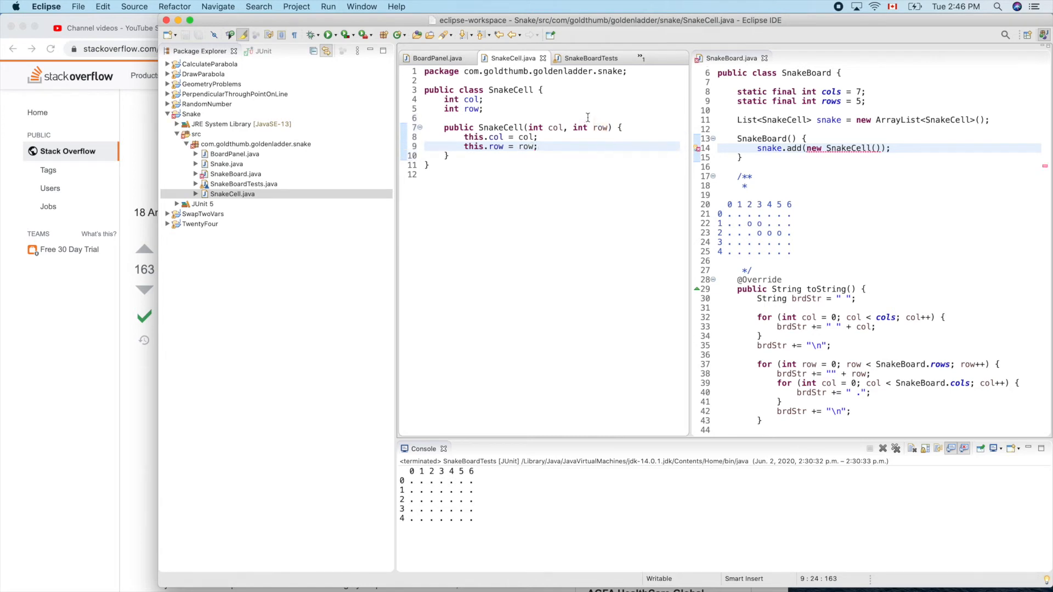
left_click(590, 57)
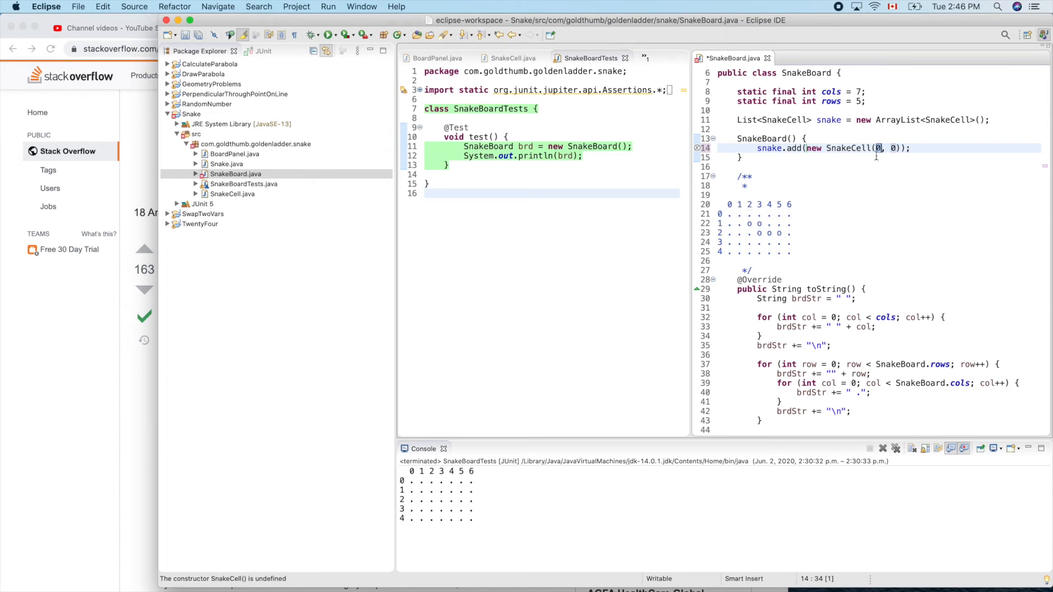
Add snake cells (2,1), (3,1), (3,2), (4,2), (5,2) in the constructor and save
type("2")
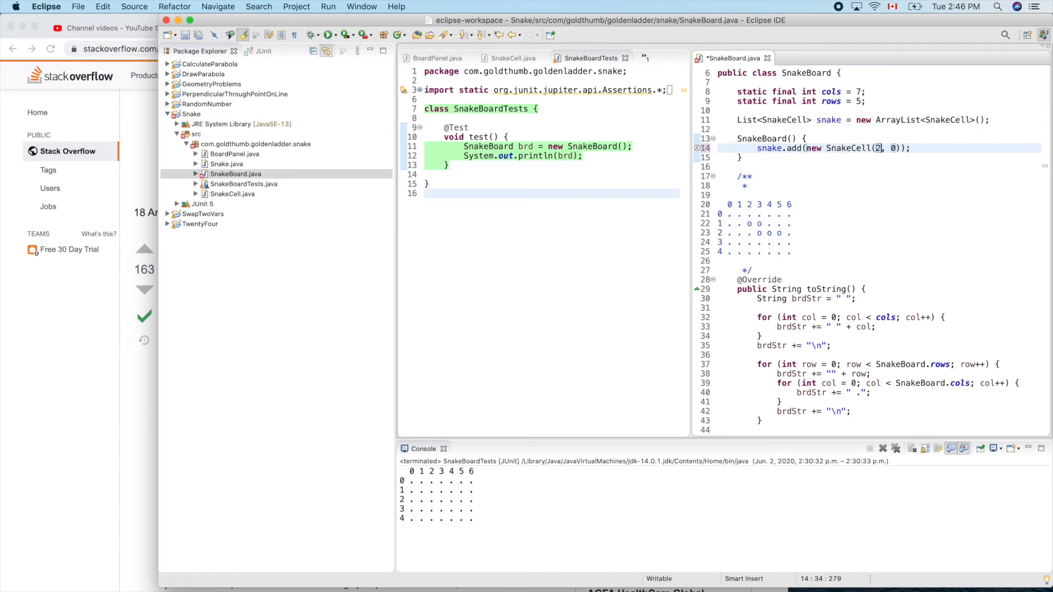
type("1")
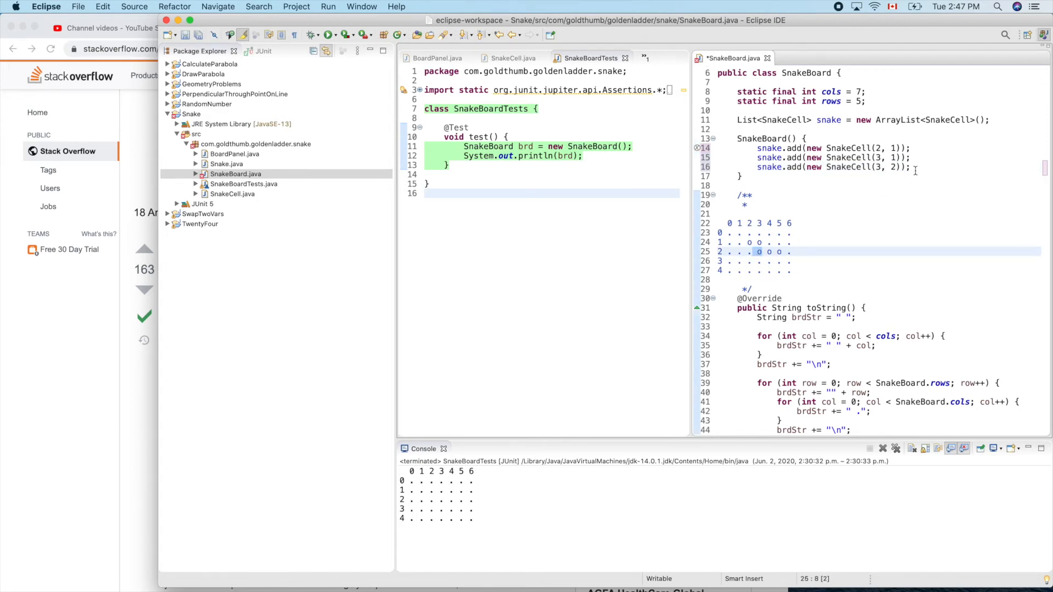
left_click(913, 167)
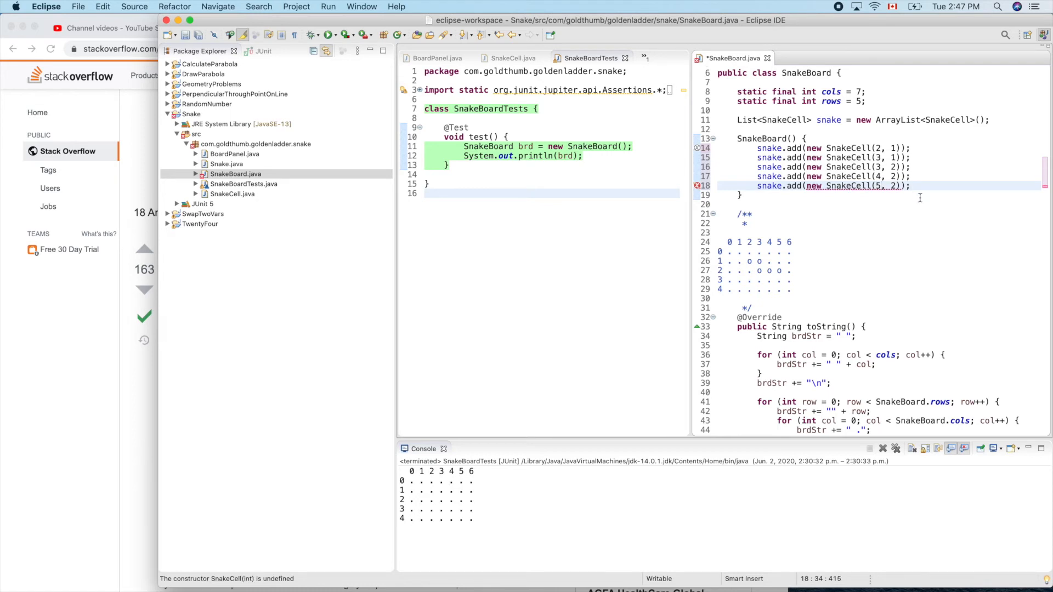
key("cmd+s")
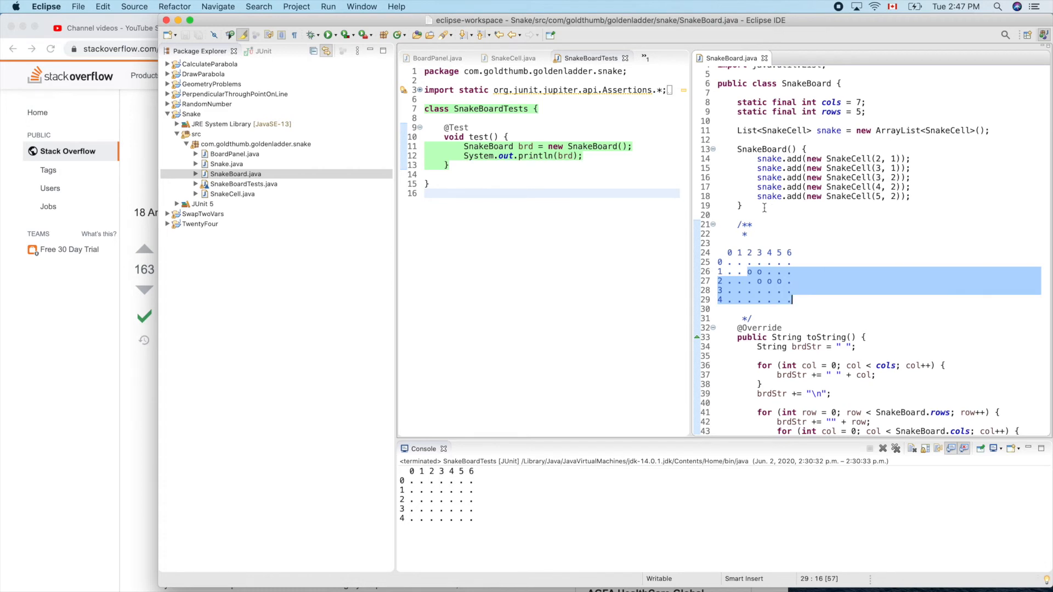
mouse_move(802, 197)
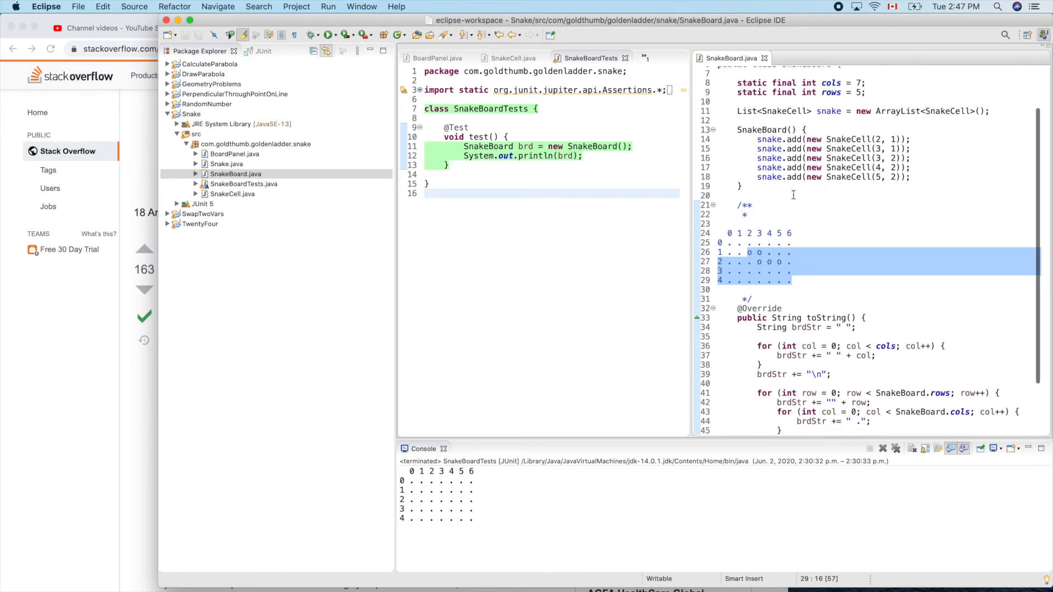
mouse_move(848, 225)
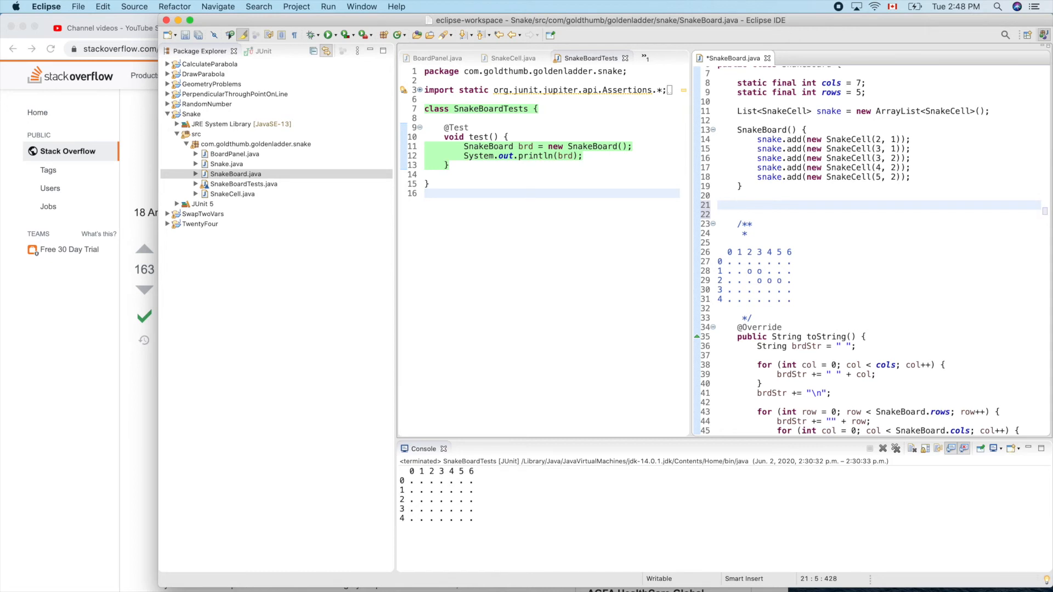
Place the cursor after the constructor's closing brace to begin a new method
left_click(737, 205)
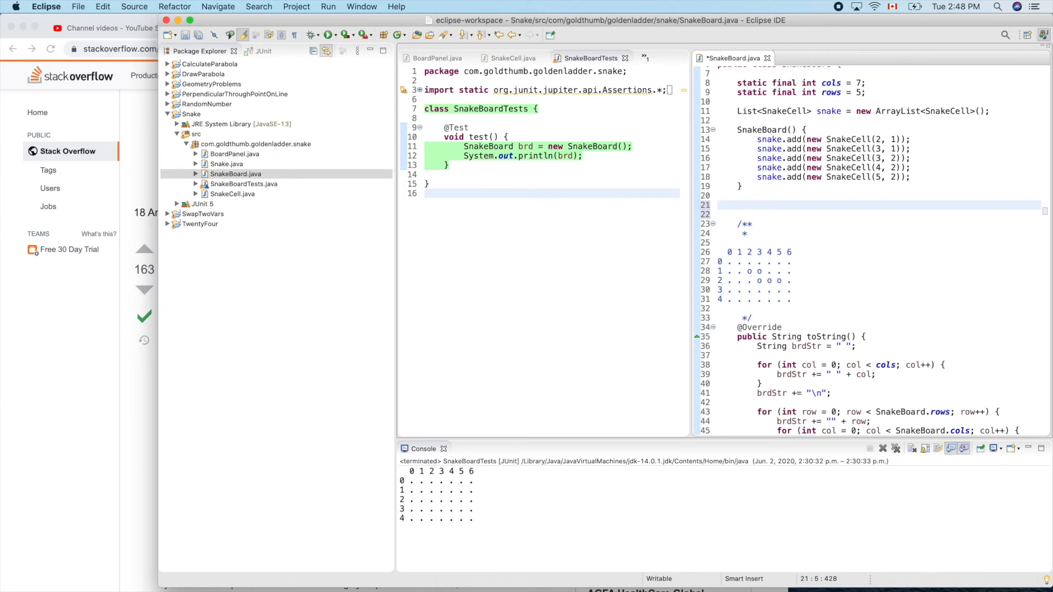
Declare boolean isOnSnake(int col, int row) with a foreach loop over the snake cells
type("boolean")
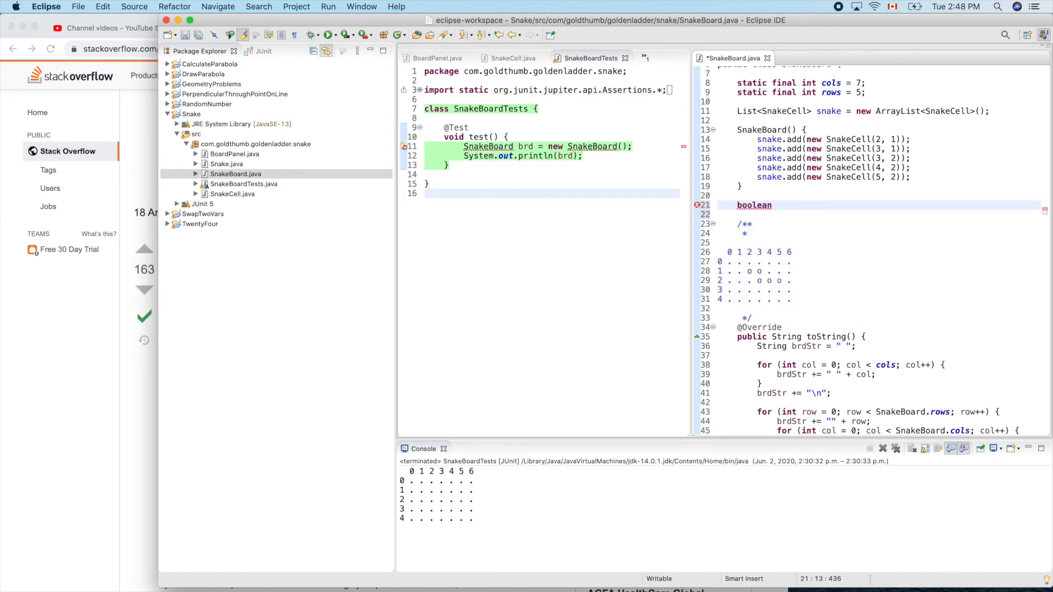
type("isOnSna")
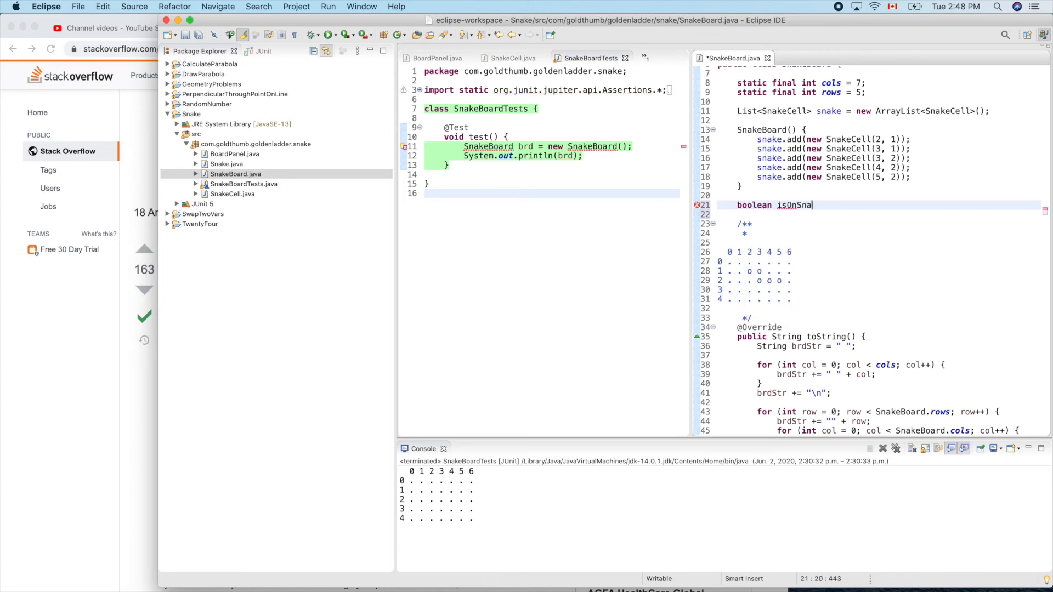
type("ke(int col, int row) {")
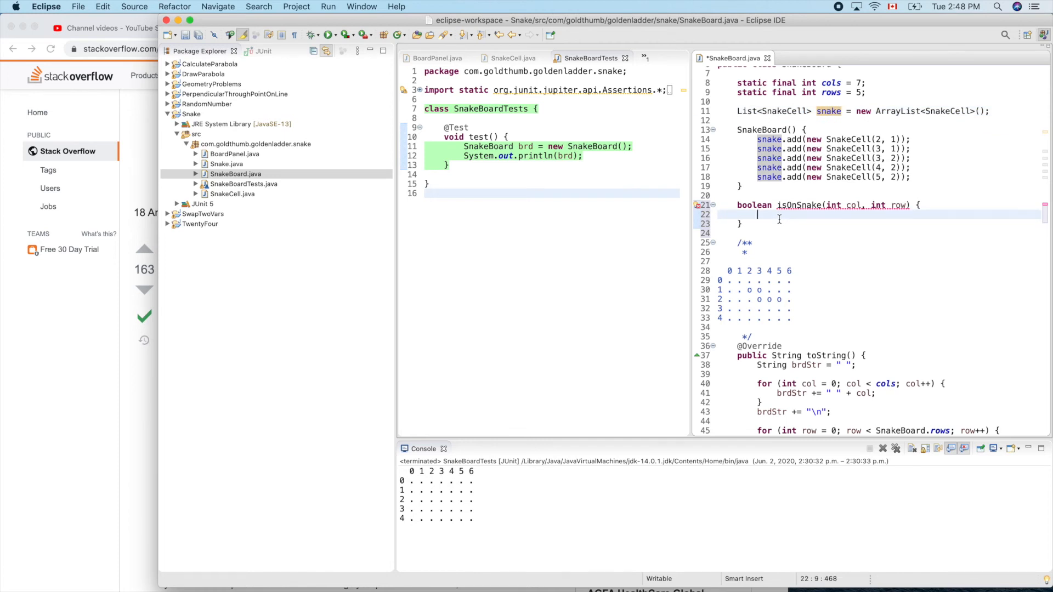
type("forea")
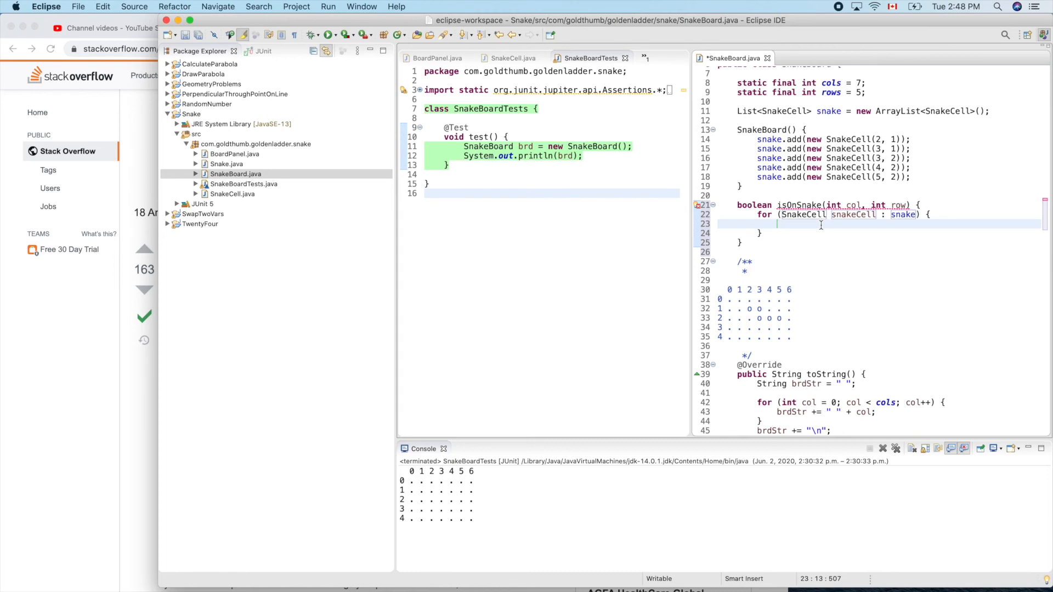
Inside the loop, return true when the cell's col and row match the arguments
type("if")
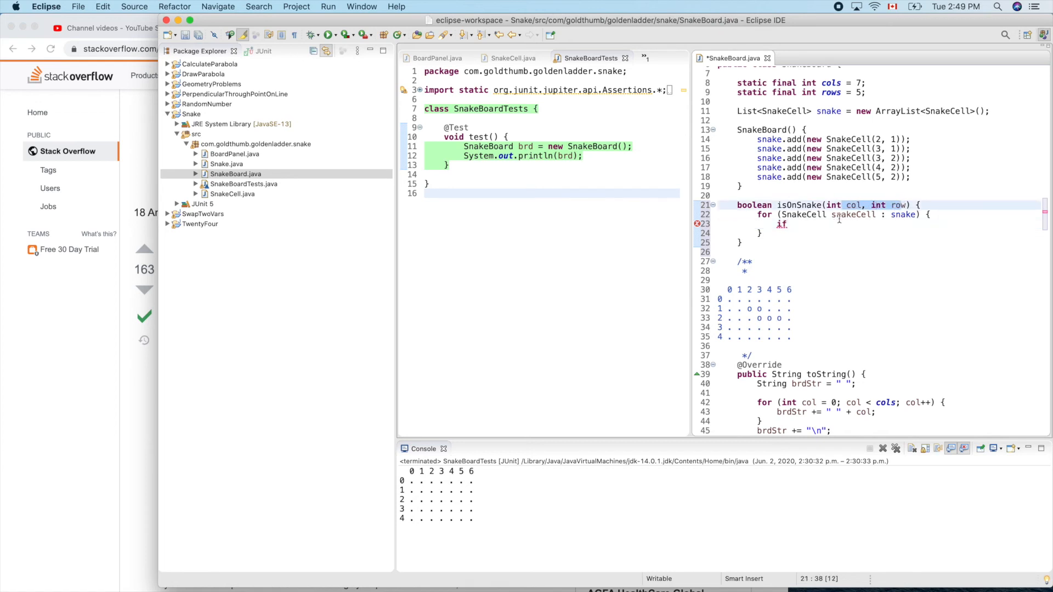
left_click(787, 224)
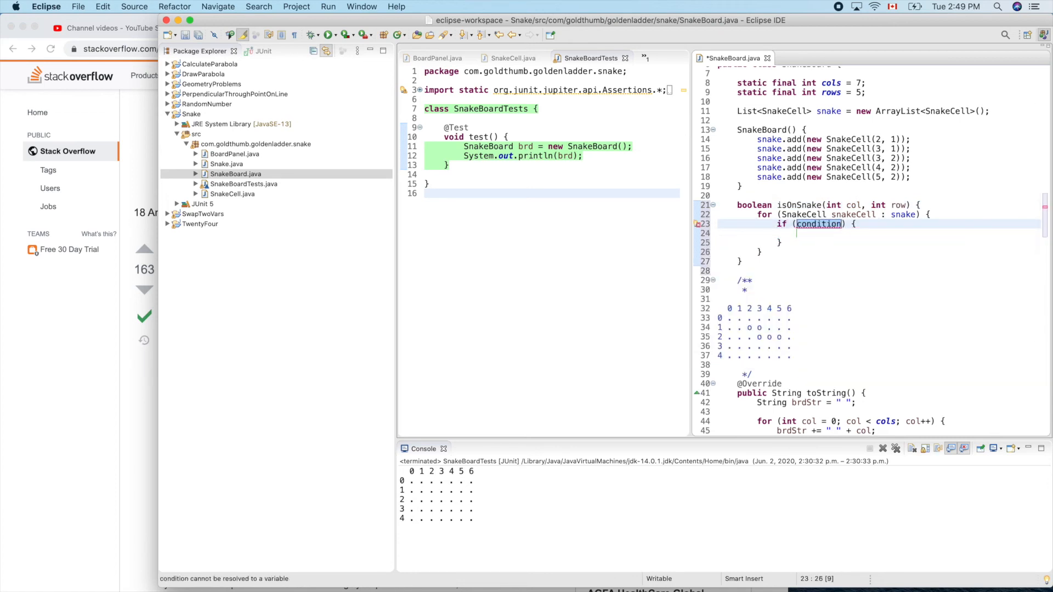
type("col =")
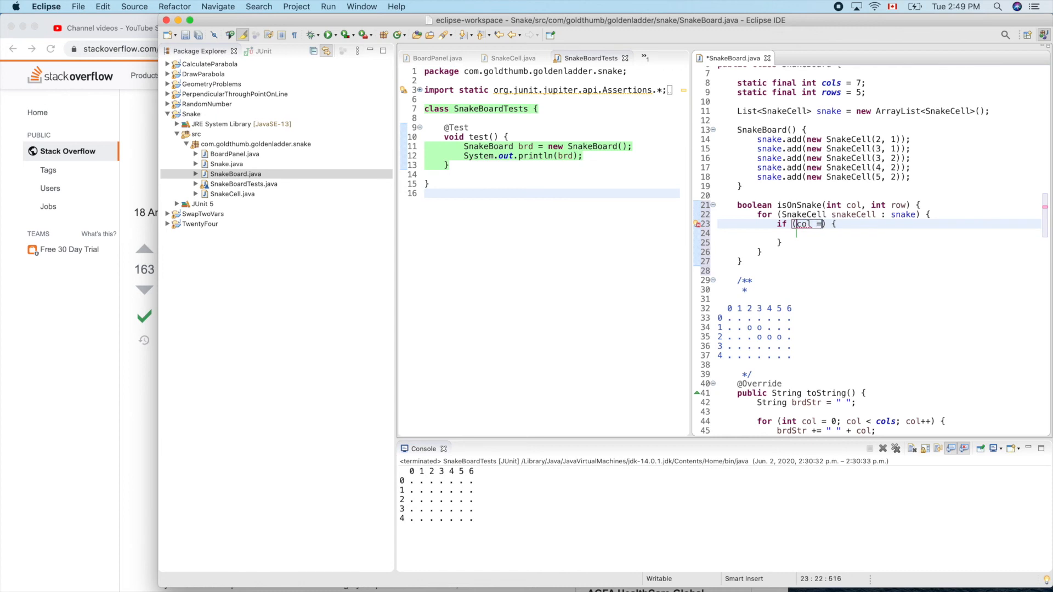
type("=")
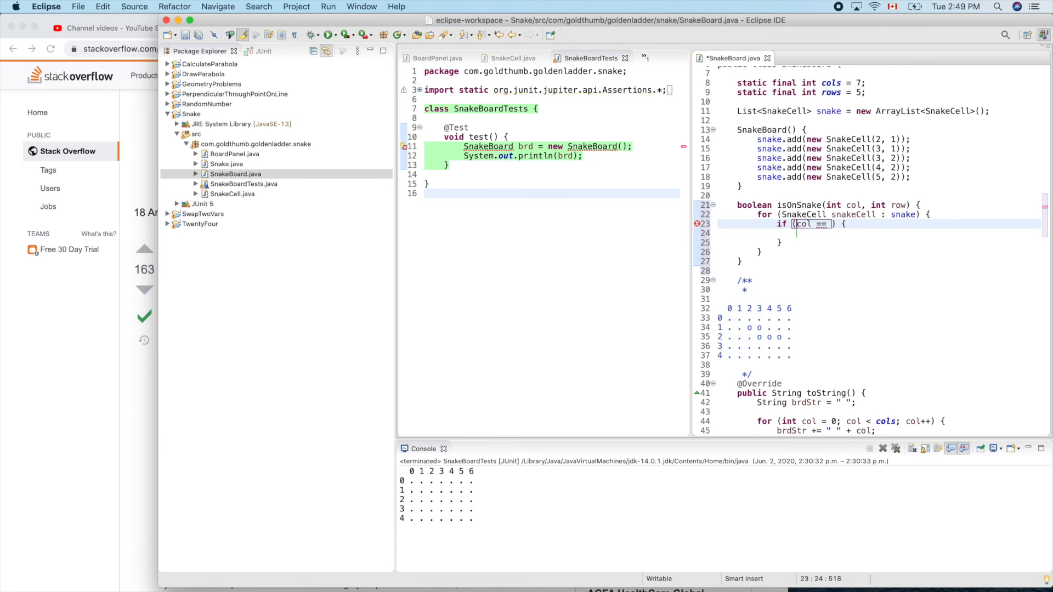
type("sn")
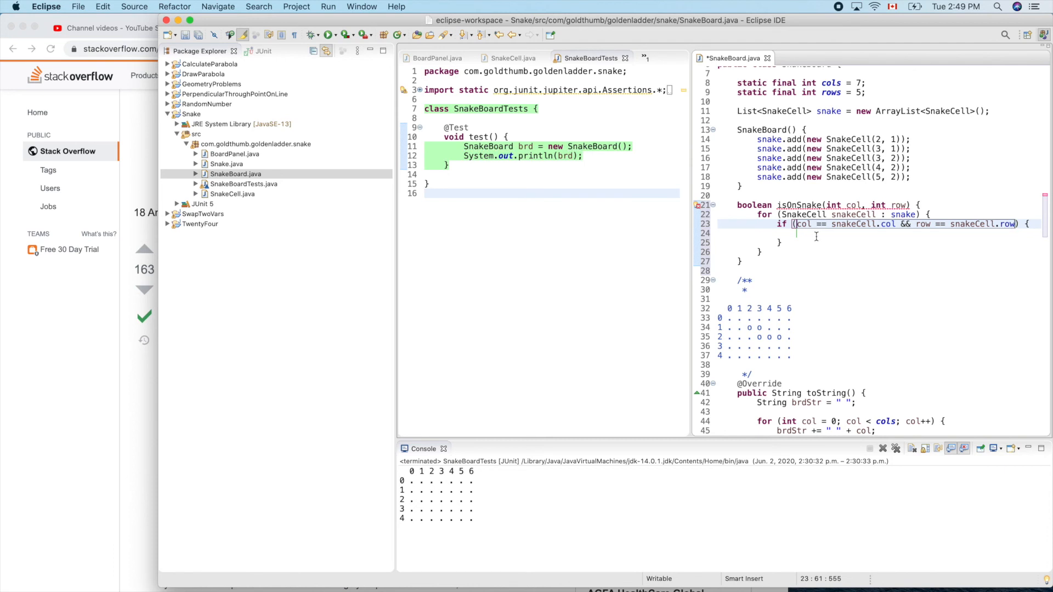
type("retrun")
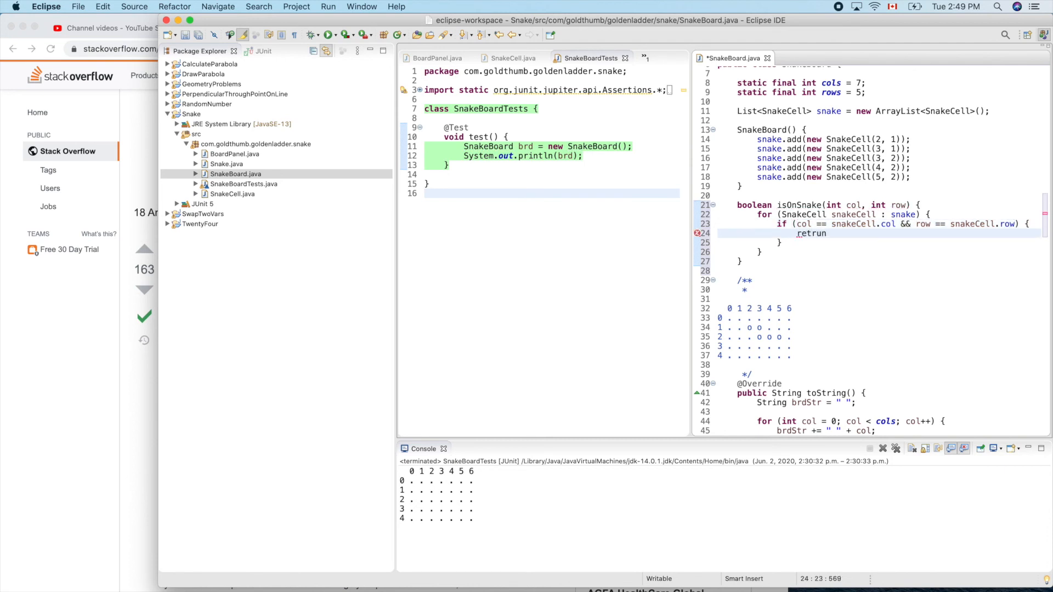
key("BackSpace")
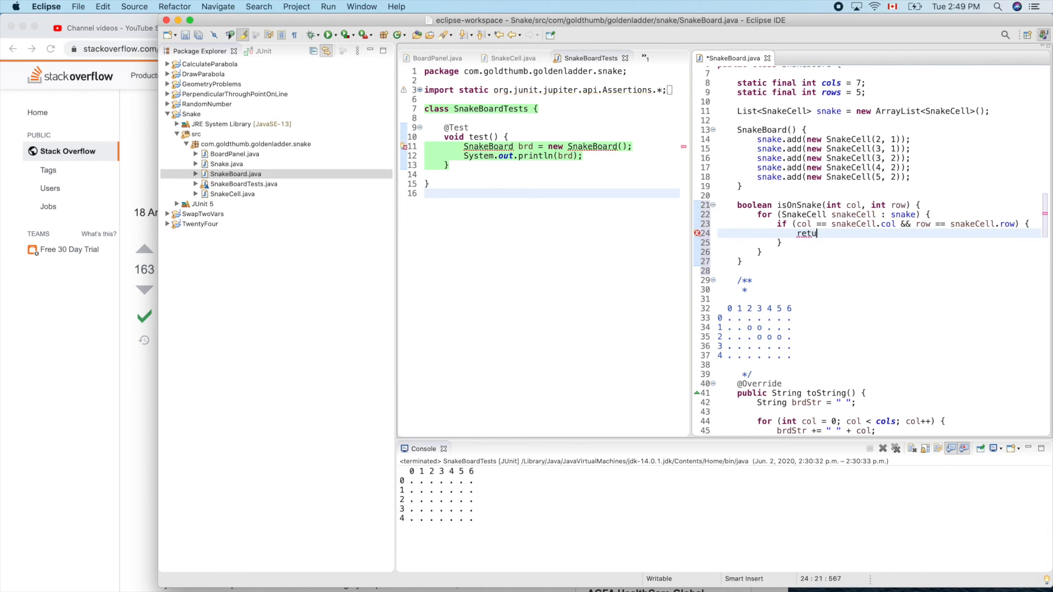
type("rn tru")
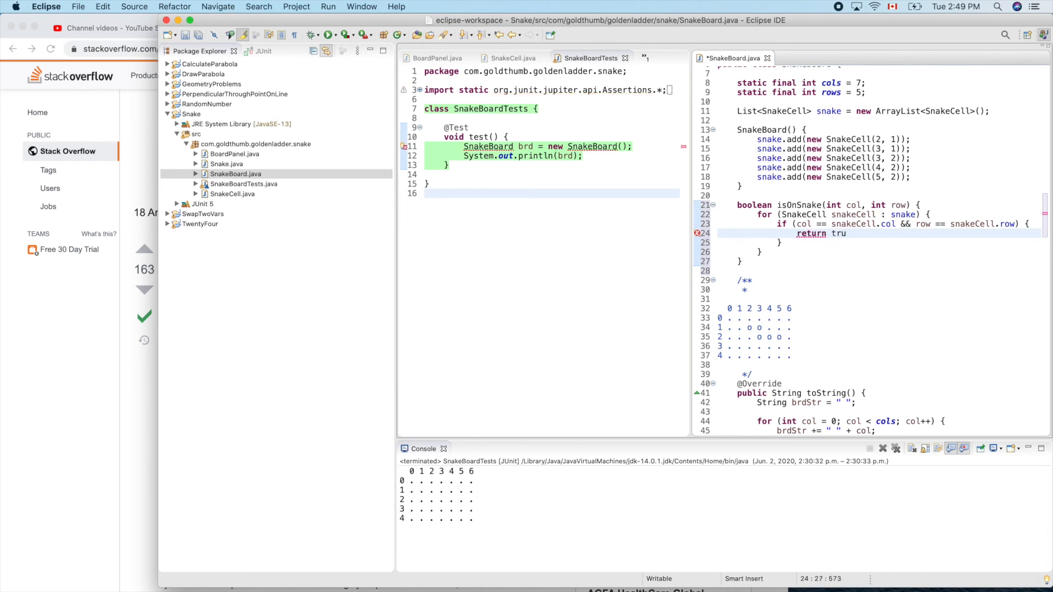
type("e;")
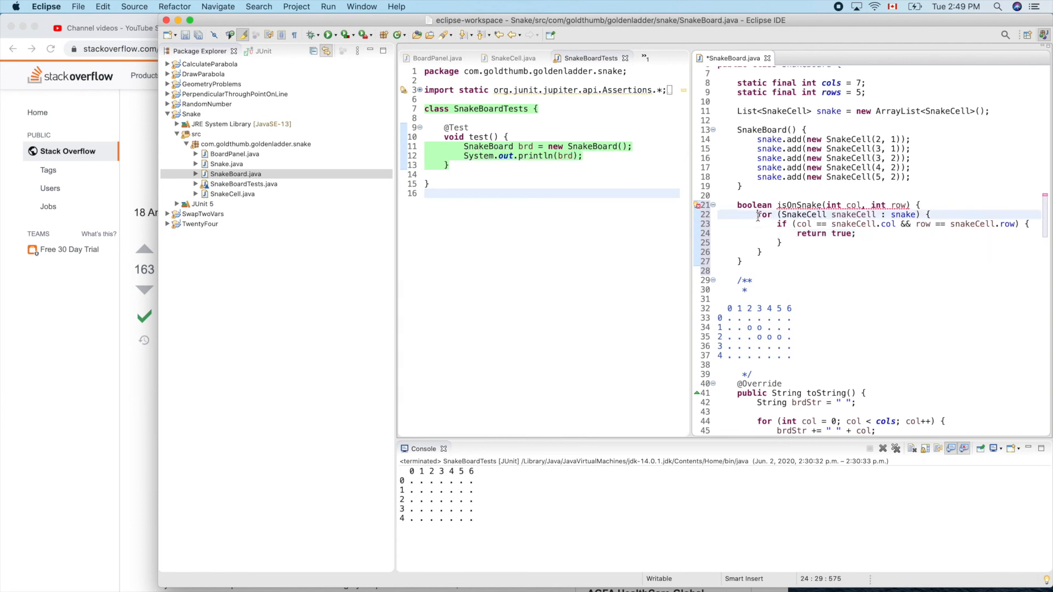
Return false after the loop when no snake cell matches
left_click_drag(757, 214, 771, 251)
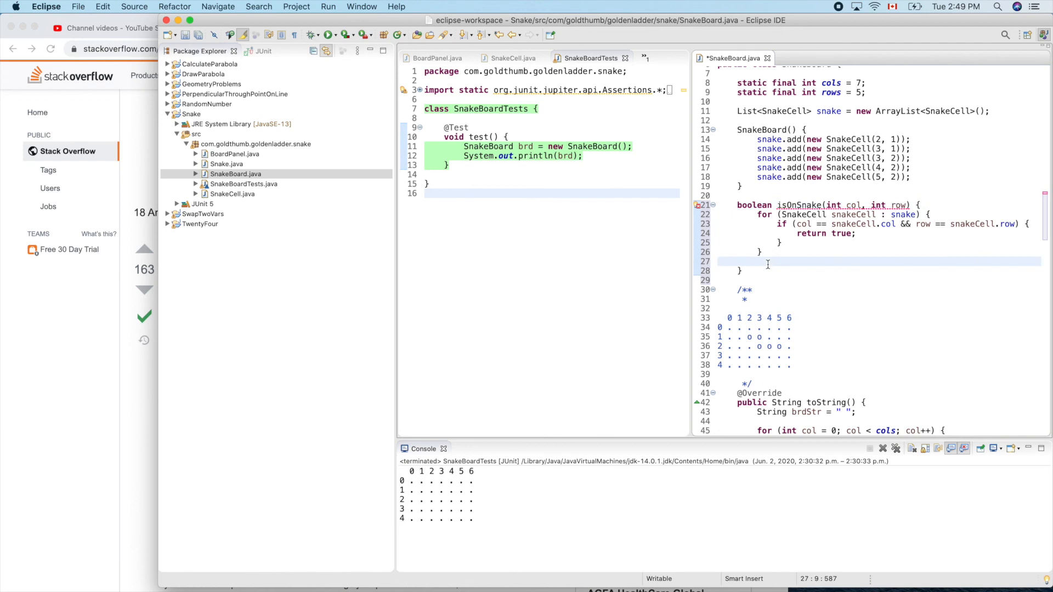
type("return false;")
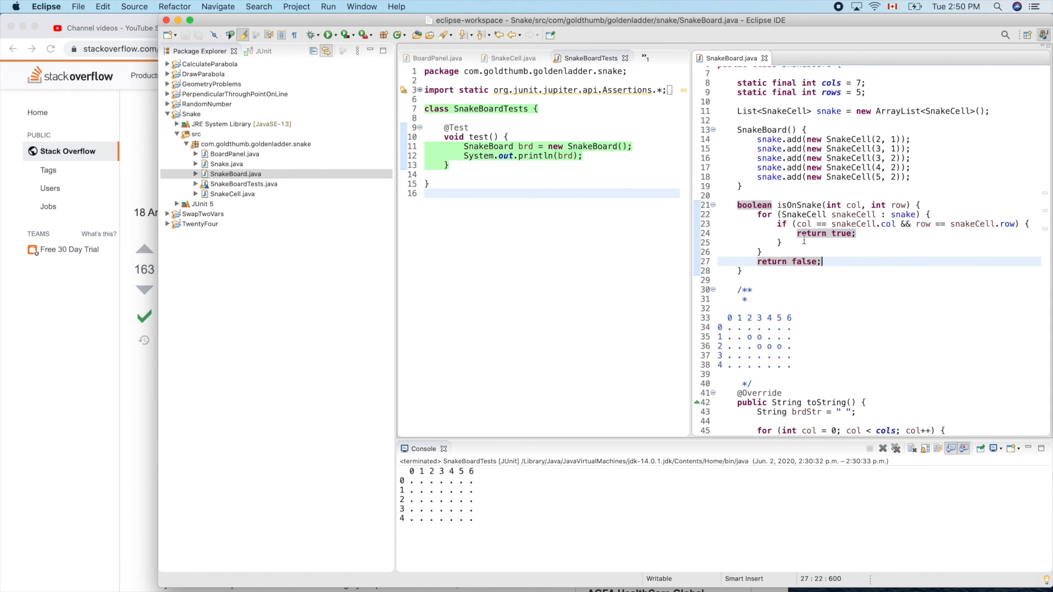
Wrap toString's cell append in if (isOnSnake(col, row)) adding " o", else " ."
scroll("down", 3)
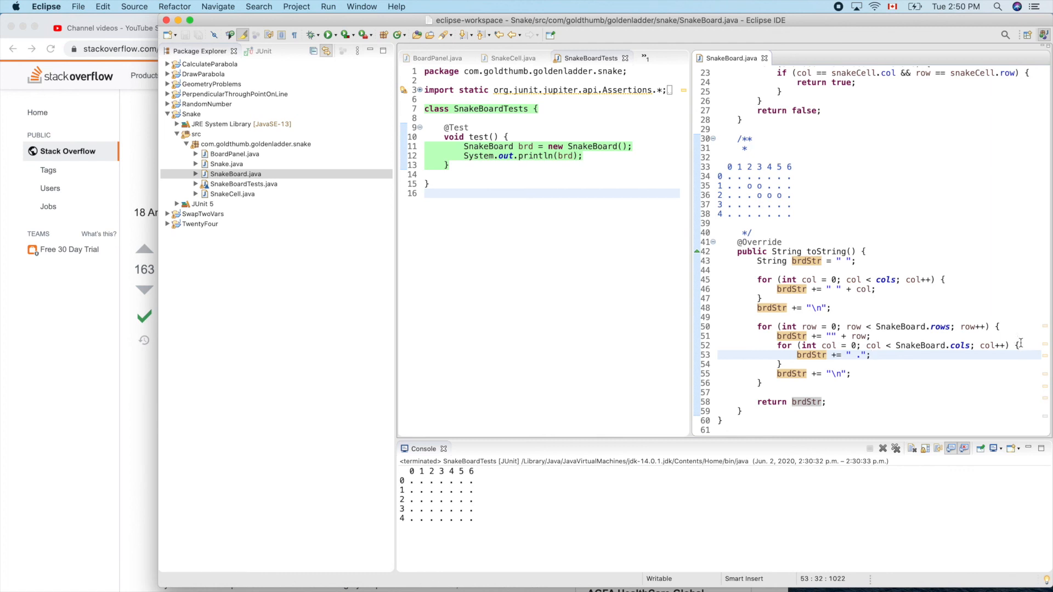
type("if")
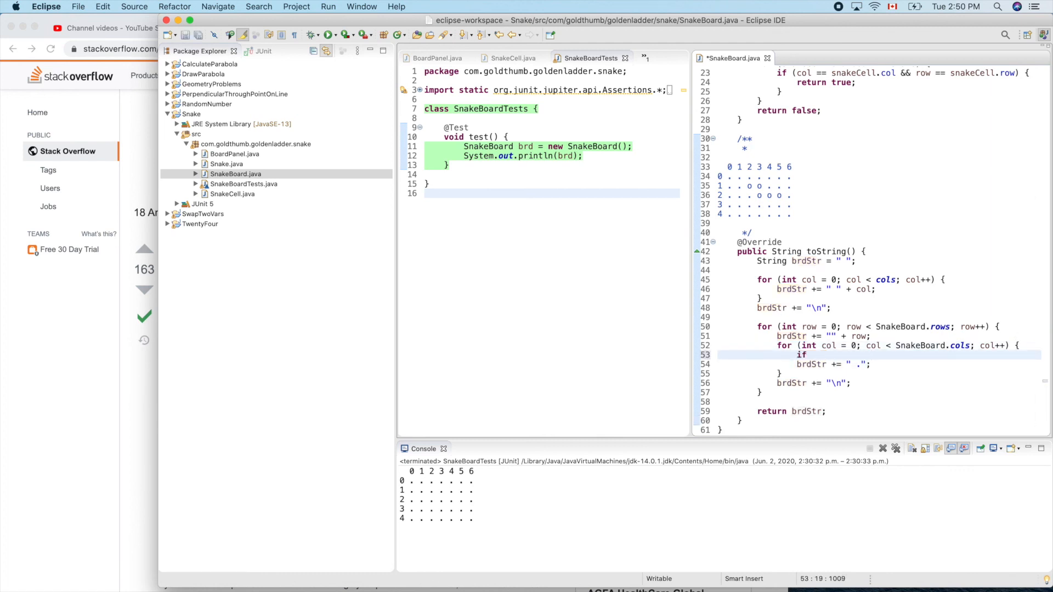
type("() {")
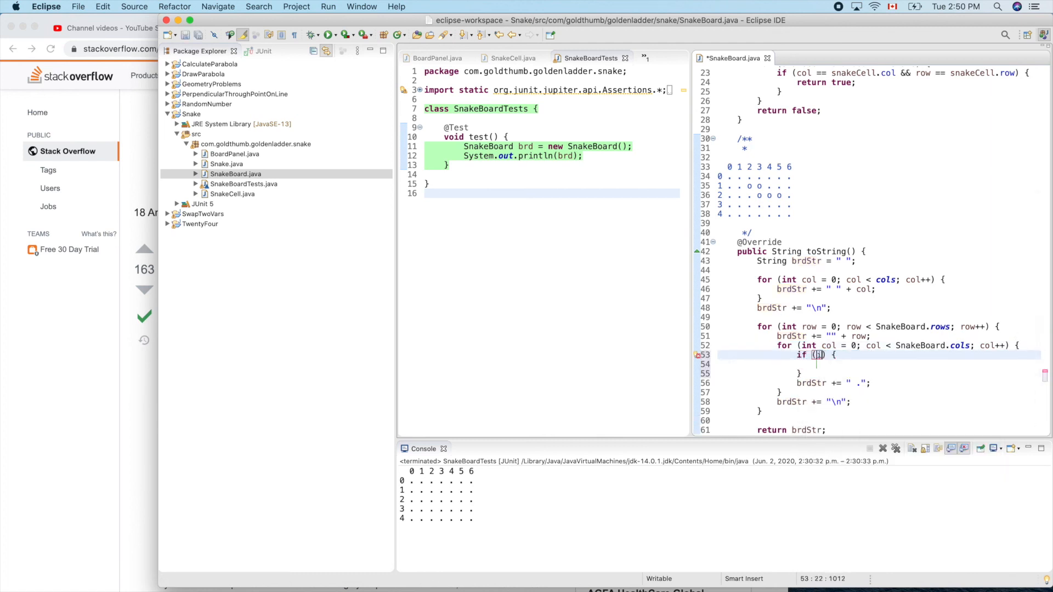
type("so")
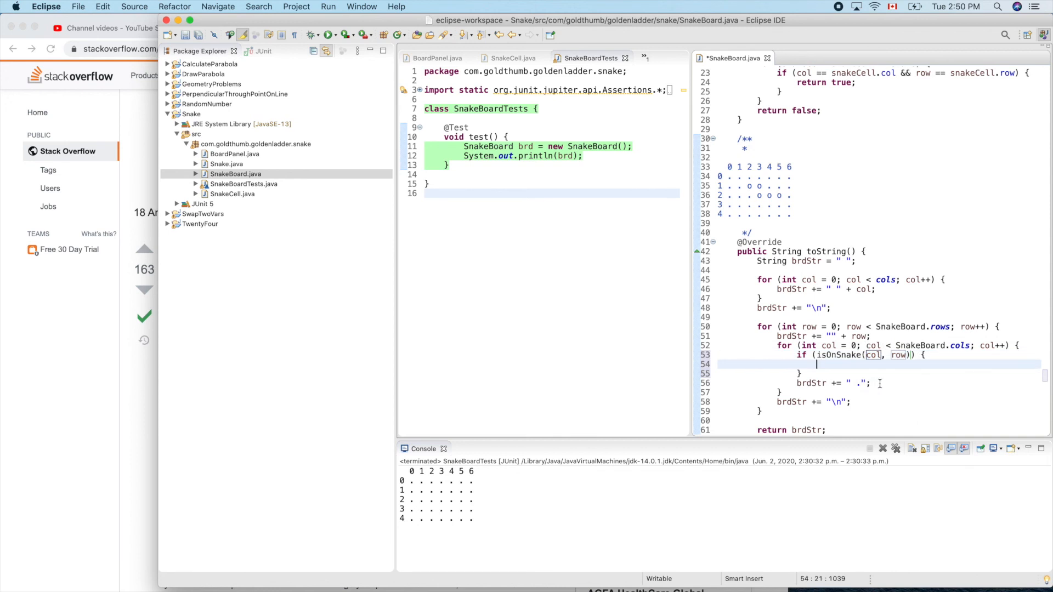
type("brdStr += \" .\";")
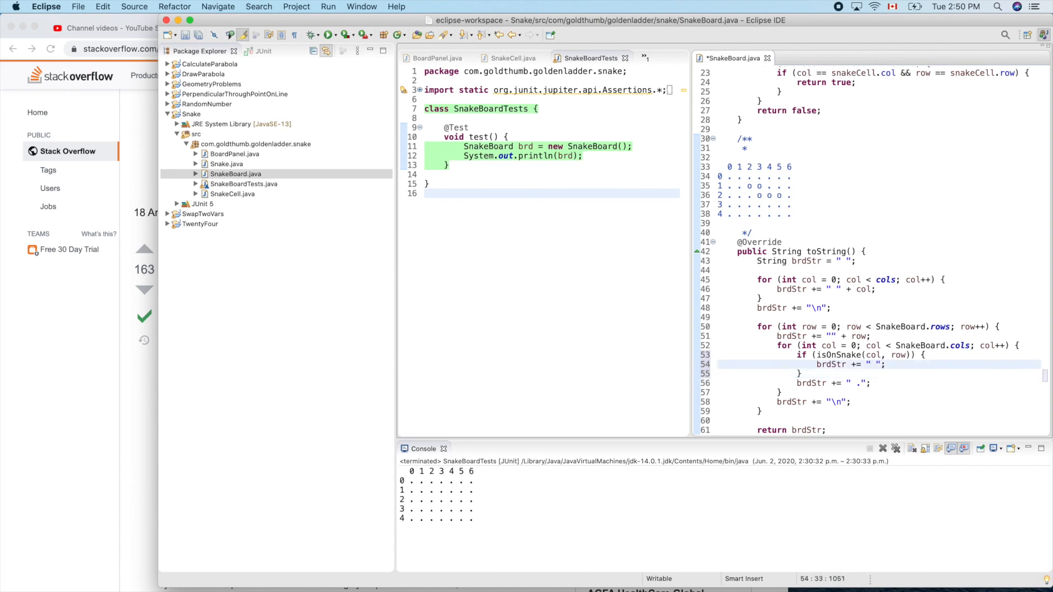
type("o")
left_click(878, 373)
type(" else {")
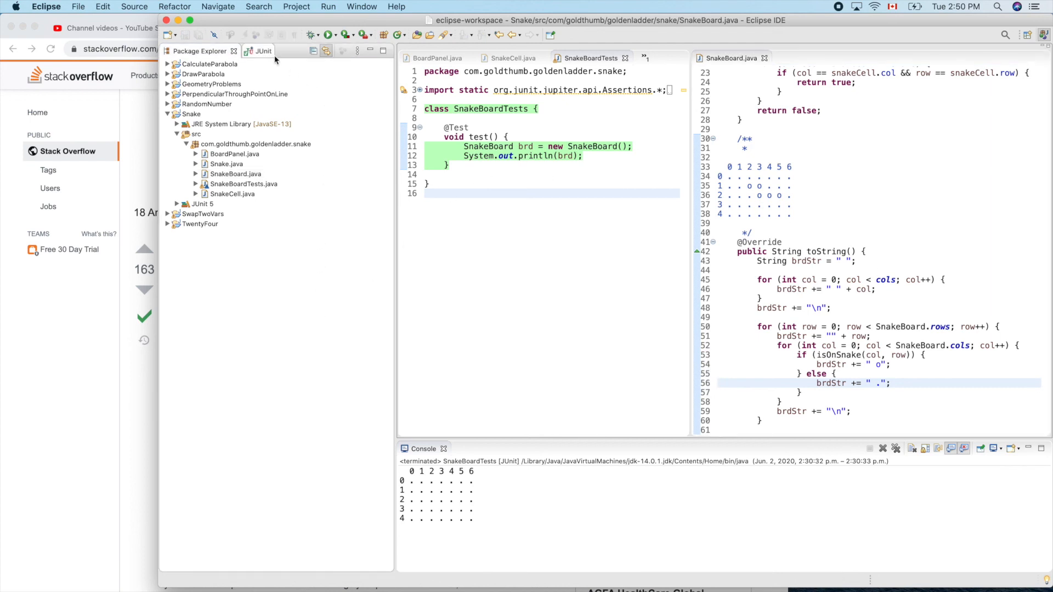
Rerun SnakeBoardTests from the JUnit view and confirm the printed board shows o cells
left_click(254, 50)
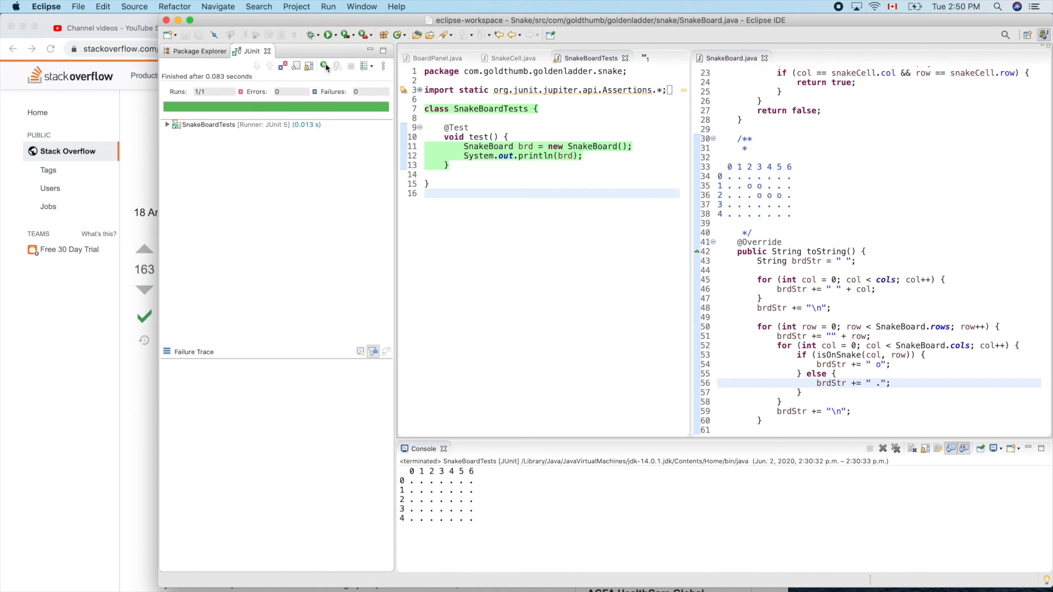
left_click(324, 66)
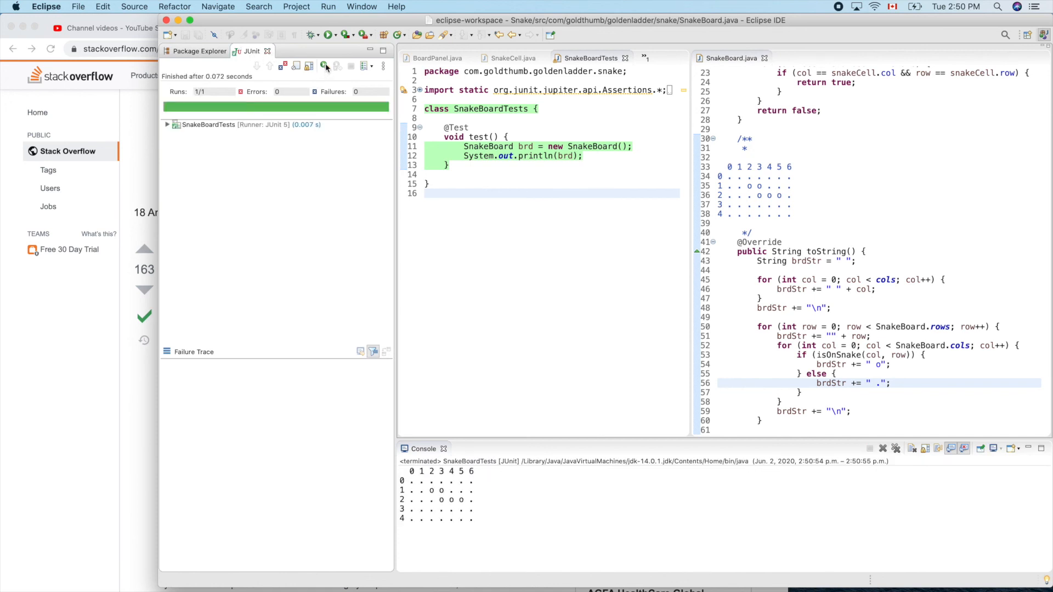